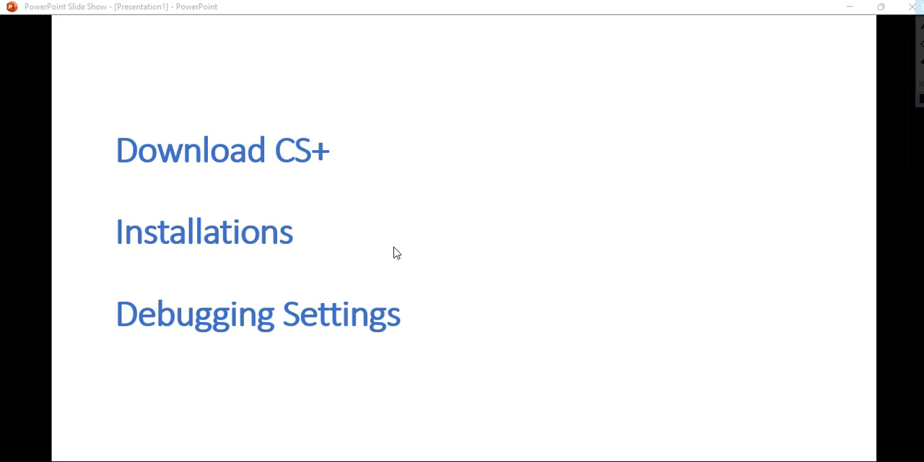
{"action": "mouse_move", "coordinate": [355, 298]}
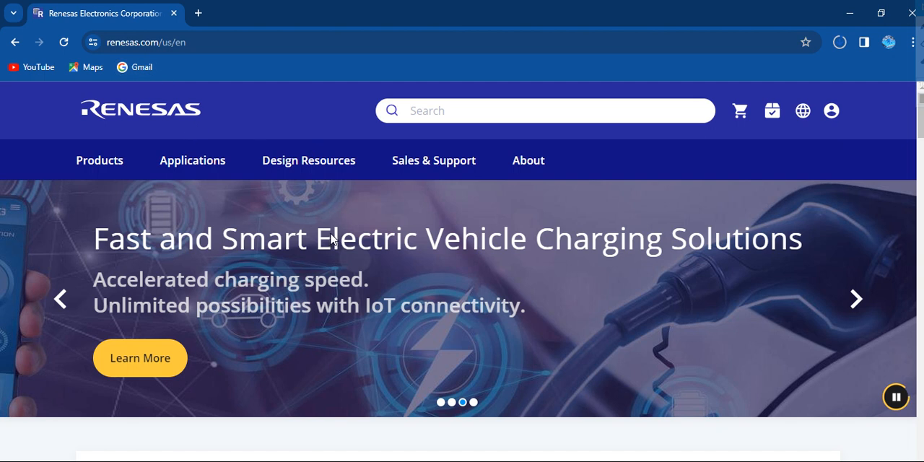
Scroll to the footer and open the CS+ page under Top Tools.
{"action": "scroll", "scroll_direction": "down", "scroll_amount": 3}
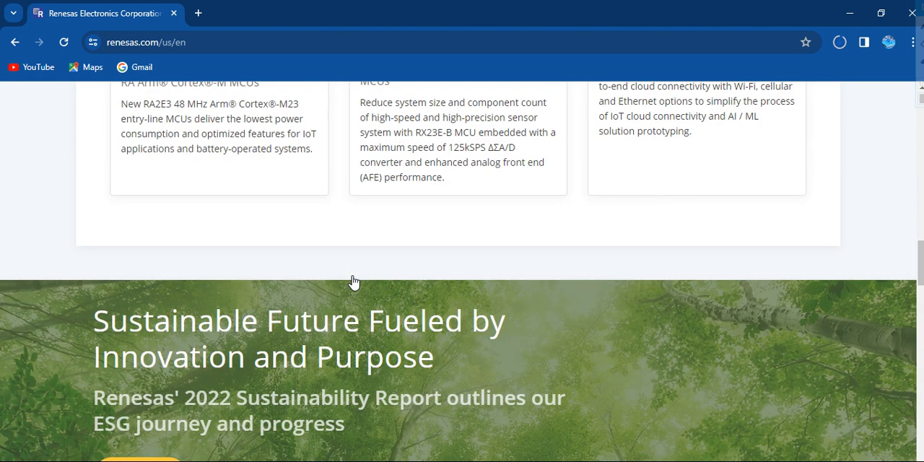
{"action": "scroll", "scroll_direction": "down", "scroll_amount": 3}
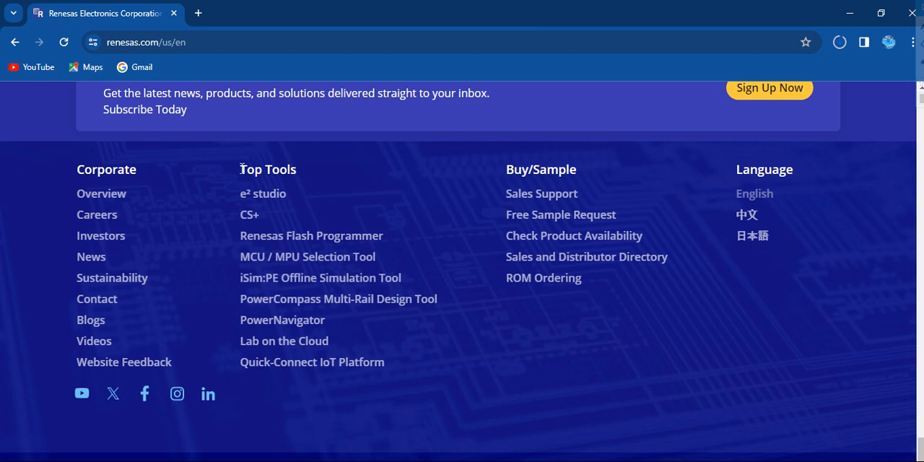
{"action": "mouse_move", "coordinate": [249, 214]}
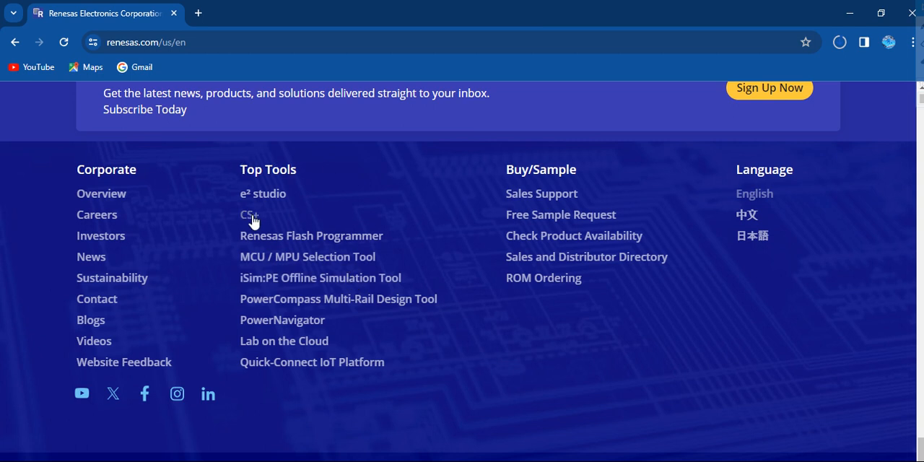
{"action": "mouse_move", "coordinate": [252, 219]}
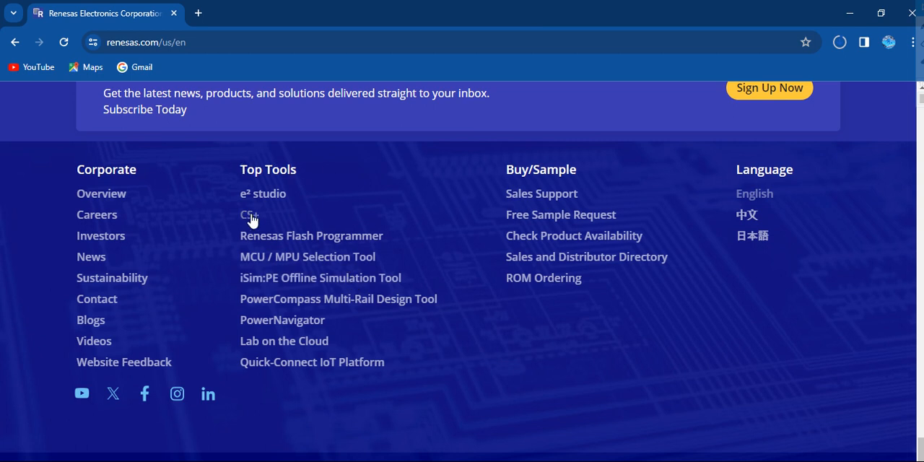
{"action": "left_click", "coordinate": [248, 214]}
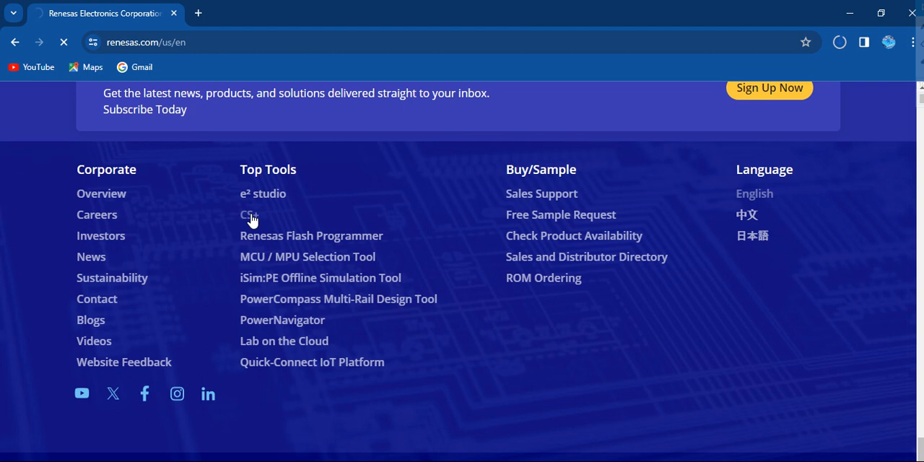
{"action": "left_click", "coordinate": [249, 214]}
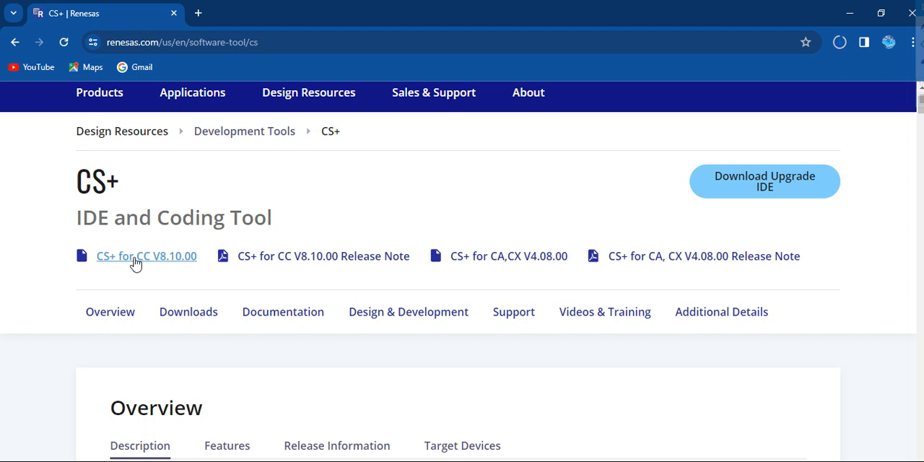
{"action": "mouse_move", "coordinate": [127, 265]}
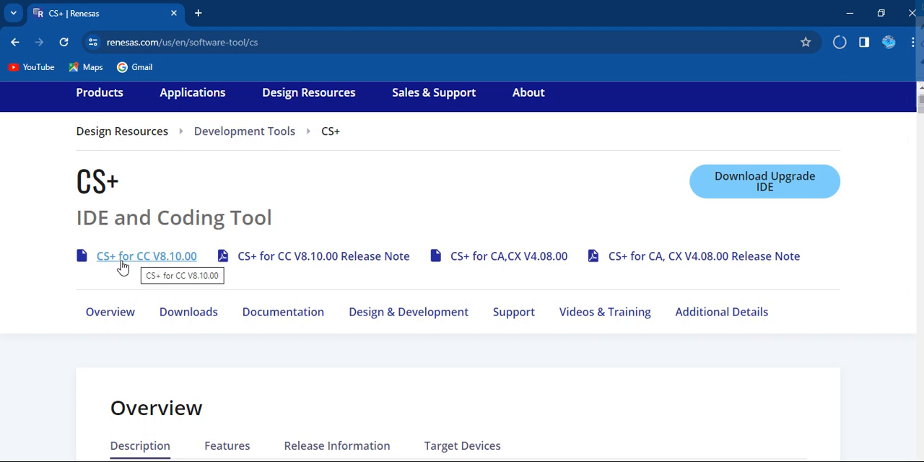
{"action": "mouse_move", "coordinate": [160, 265]}
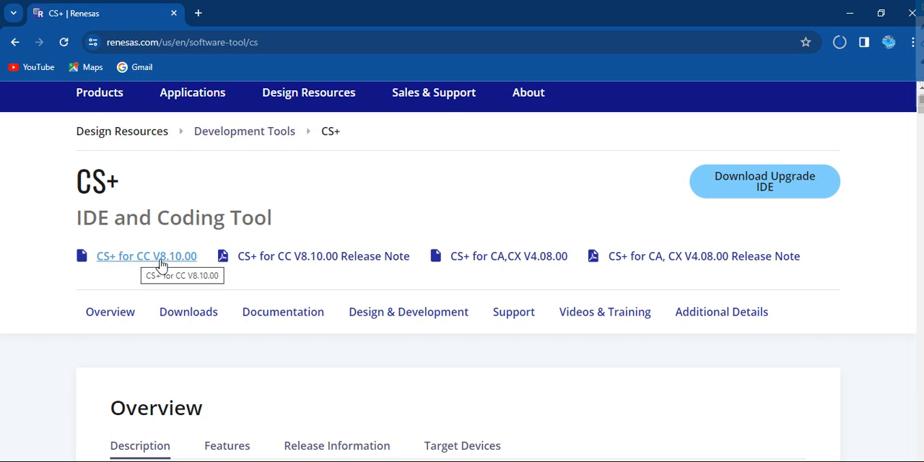
{"action": "mouse_move", "coordinate": [263, 273]}
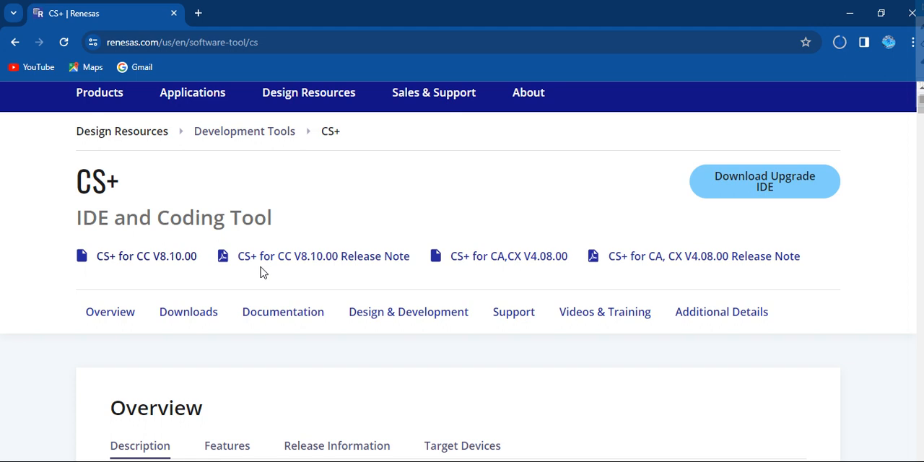
{"action": "mouse_move", "coordinate": [450, 274]}
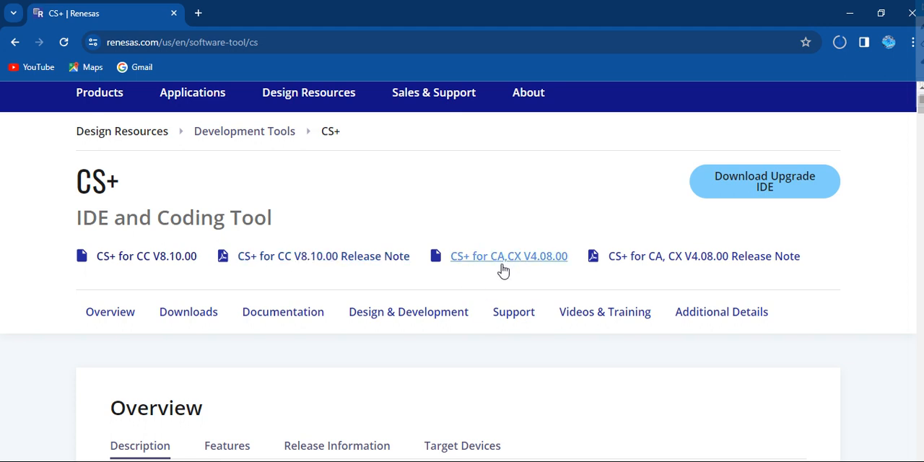
{"action": "mouse_move", "coordinate": [508, 256]}
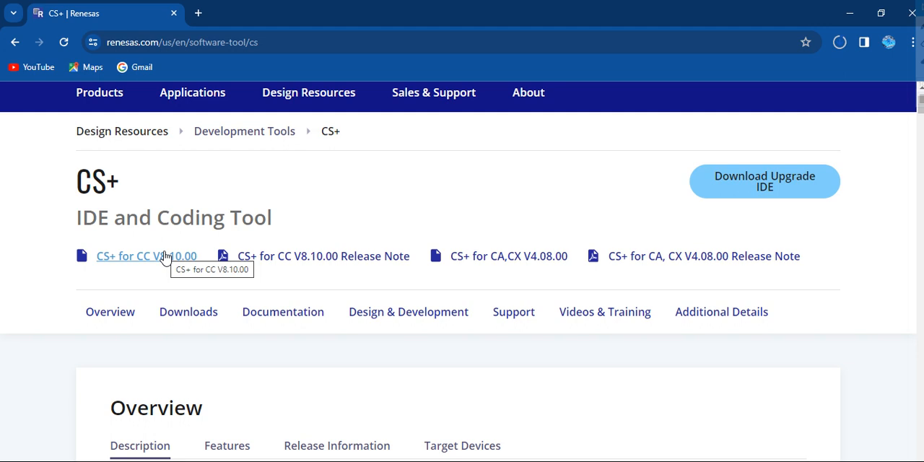
{"action": "mouse_move", "coordinate": [162, 287]}
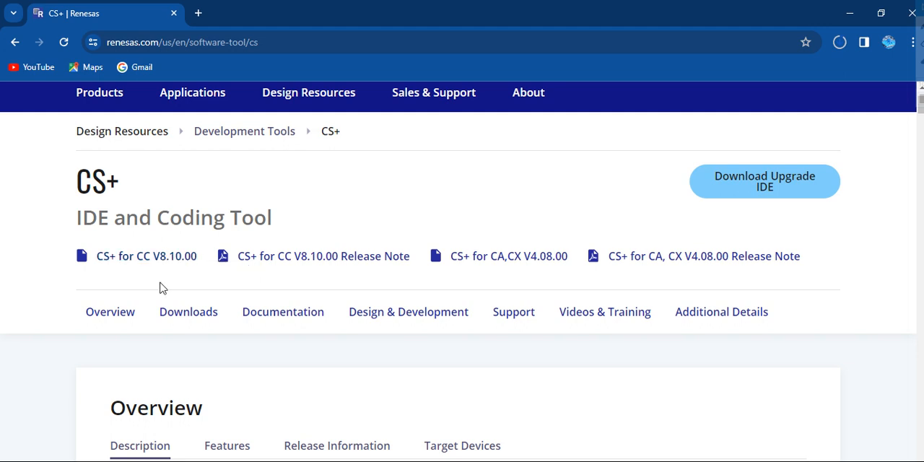
{"action": "mouse_move", "coordinate": [136, 256]}
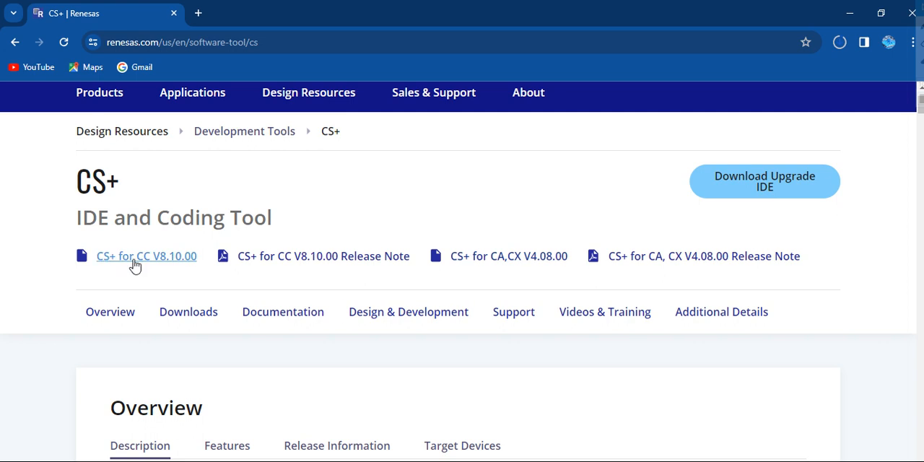
{"action": "mouse_move", "coordinate": [149, 270]}
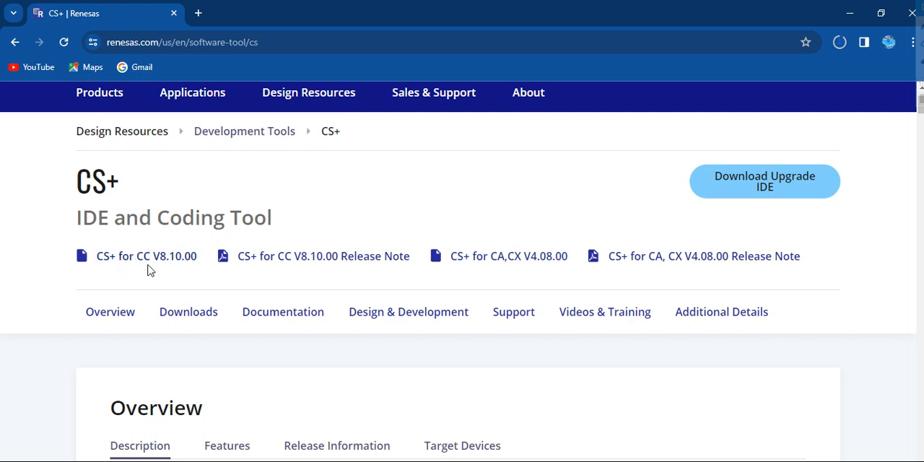
{"action": "mouse_move", "coordinate": [145, 255]}
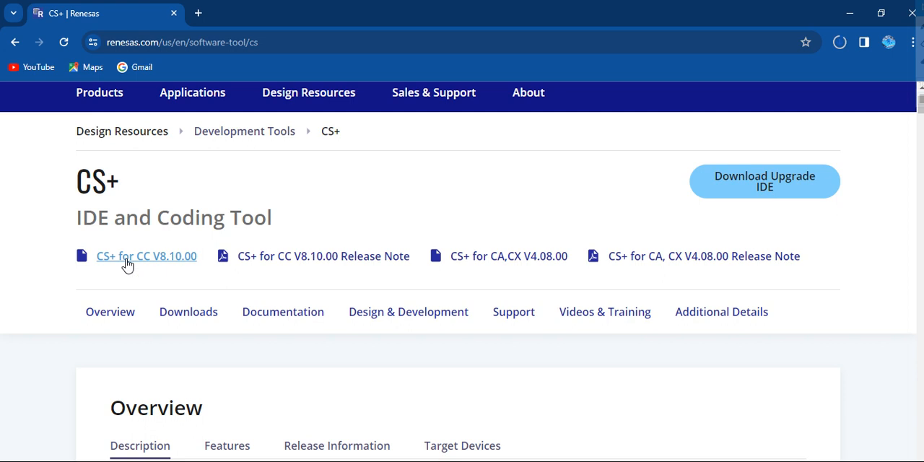
Open the CS+ for CC V8.10.00 page and accept the license to download the 775 MB zip.
{"action": "left_click", "coordinate": [146, 256]}
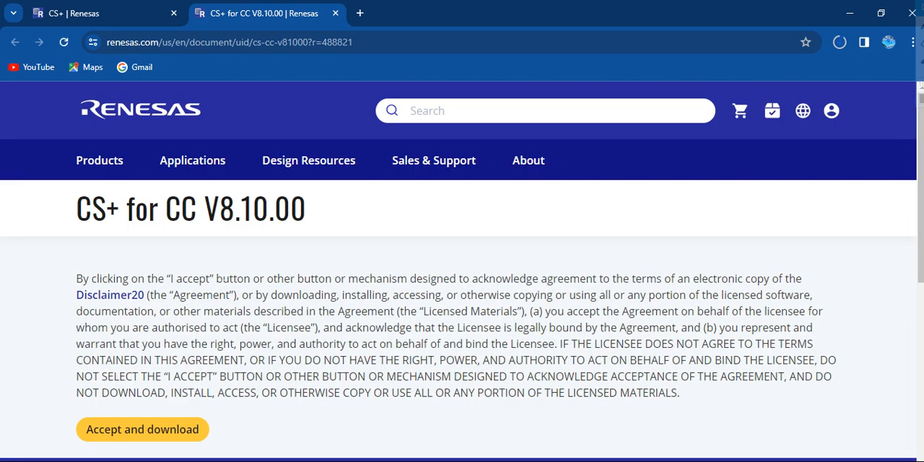
{"action": "mouse_move", "coordinate": [308, 238]}
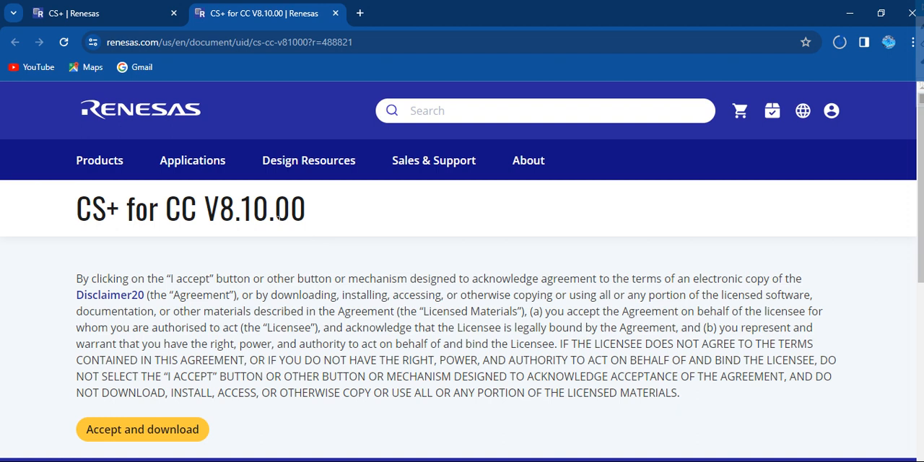
{"action": "scroll", "scroll_direction": "down", "scroll_amount": 3}
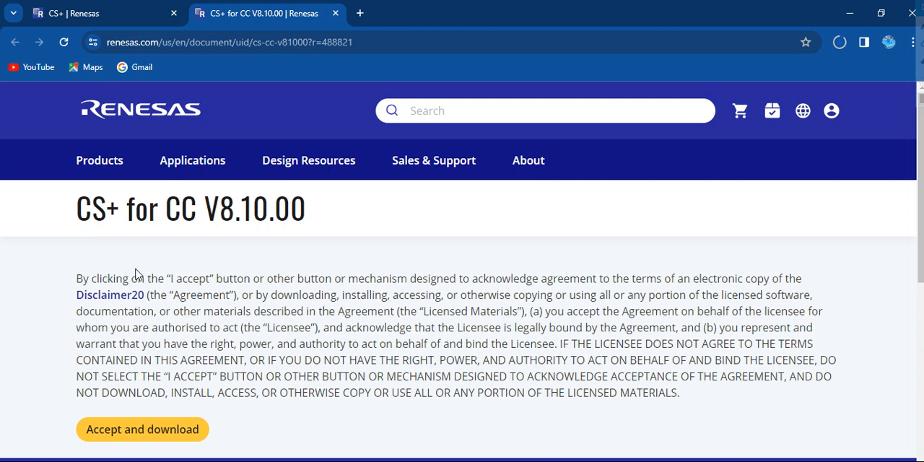
{"action": "mouse_move", "coordinate": [256, 210]}
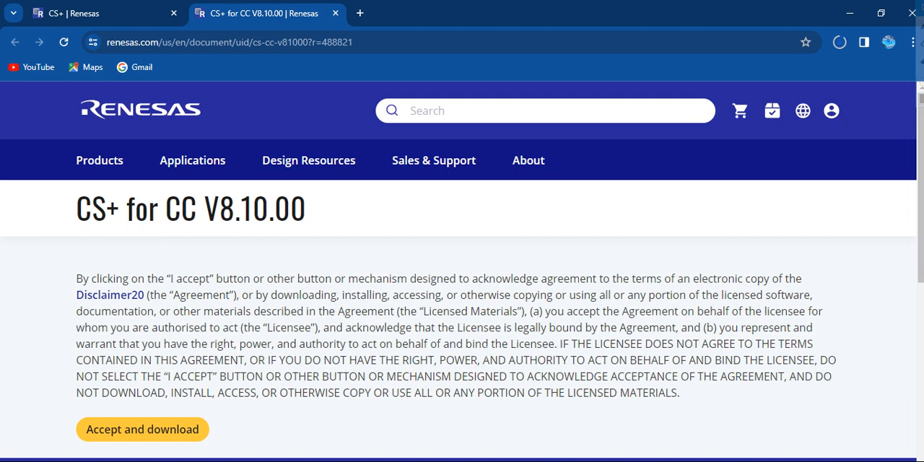
{"action": "left_click", "coordinate": [839, 42]}
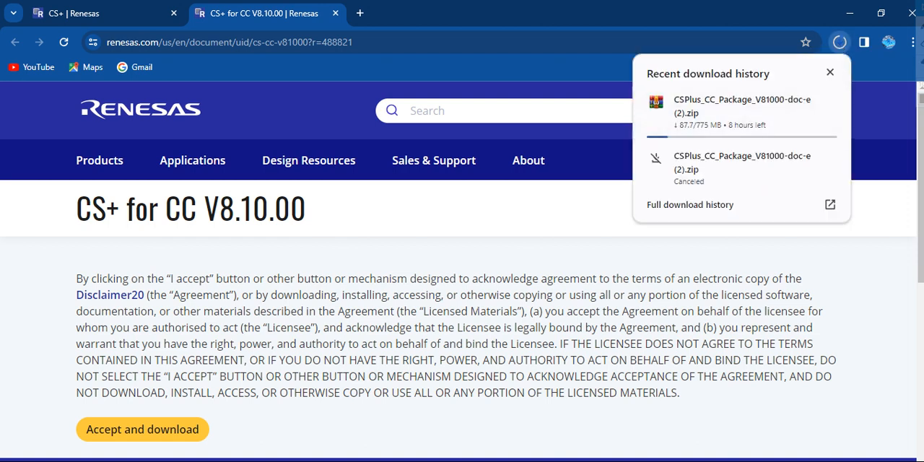
Open the CSPlus_CC_Package_V80900-doc-e folder through the package archive's context menu in the CS+ packages folder.
{"action": "left_click", "coordinate": [830, 73]}
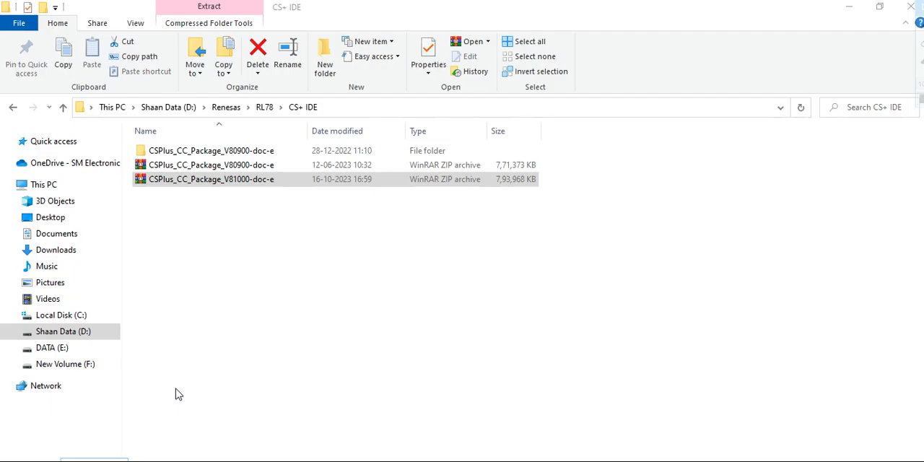
{"action": "mouse_move", "coordinate": [193, 358]}
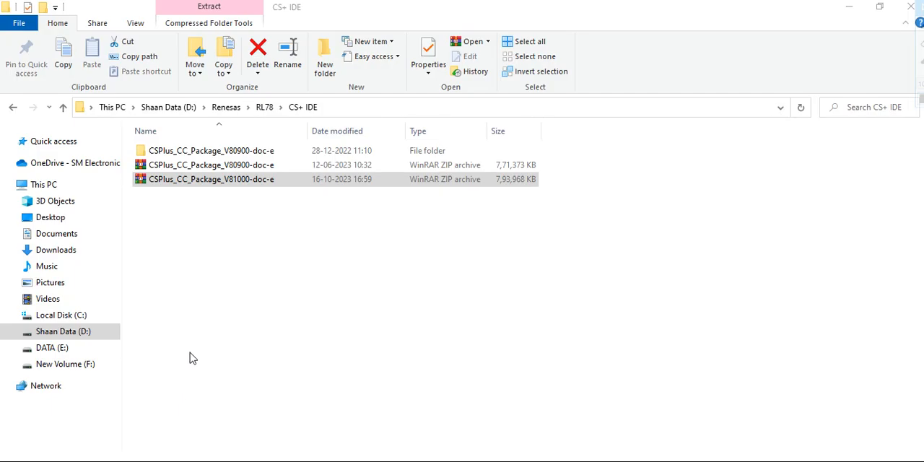
{"action": "left_click", "coordinate": [204, 179]}
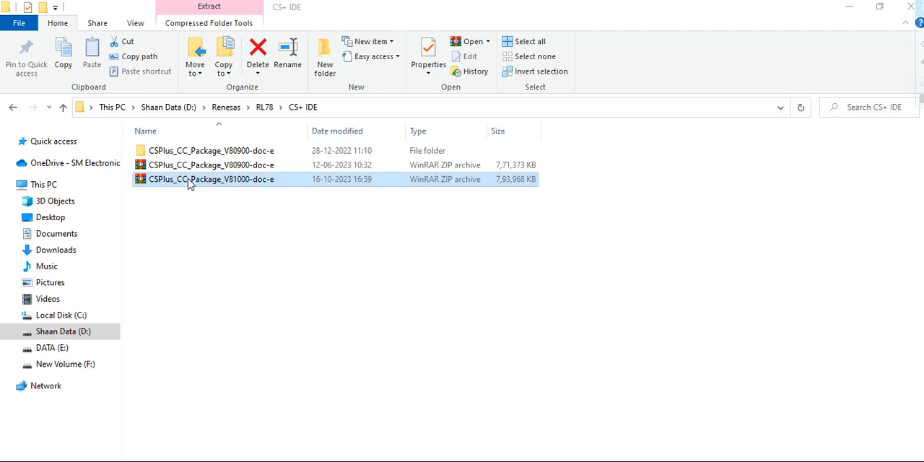
{"action": "right_click", "coordinate": [204, 179]}
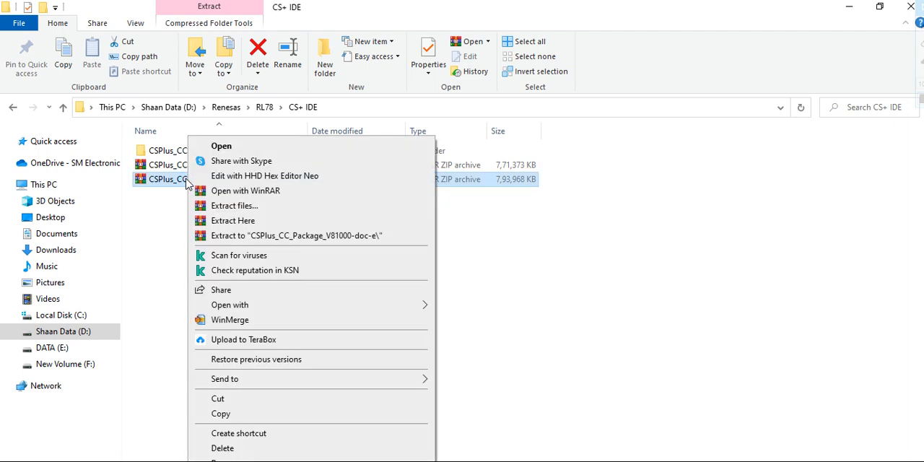
{"action": "left_click", "coordinate": [232, 220]}
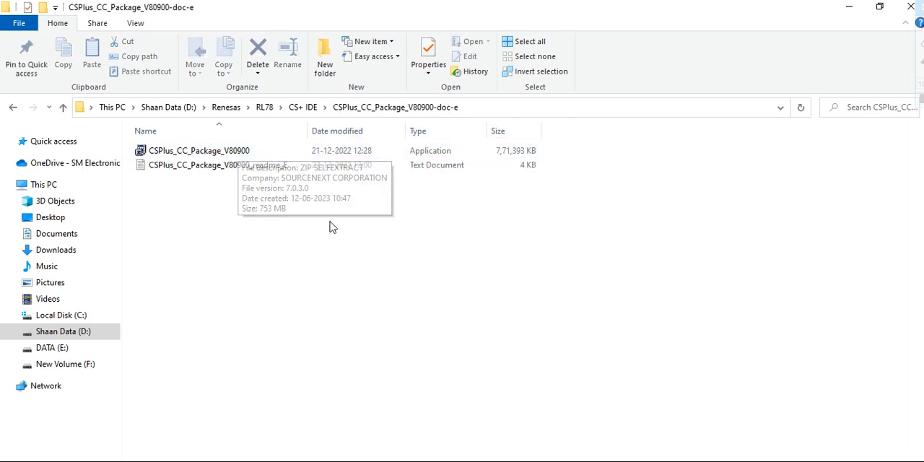
{"action": "mouse_move", "coordinate": [369, 249]}
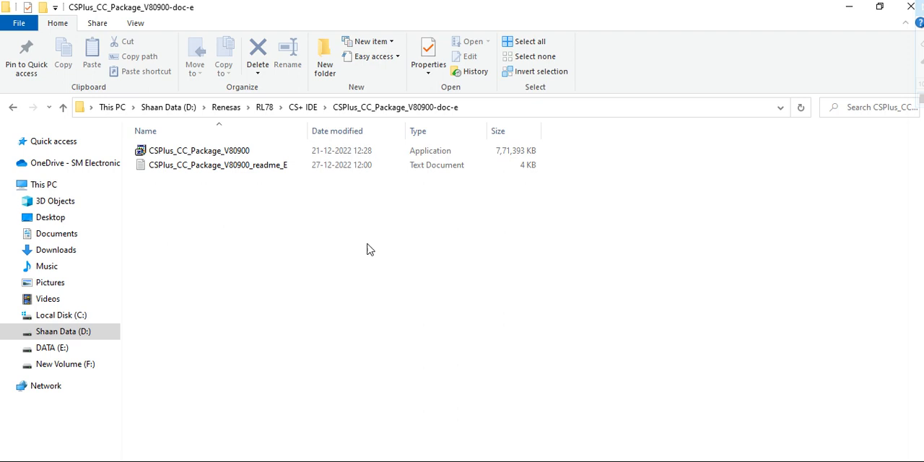
{"action": "mouse_move", "coordinate": [205, 152]}
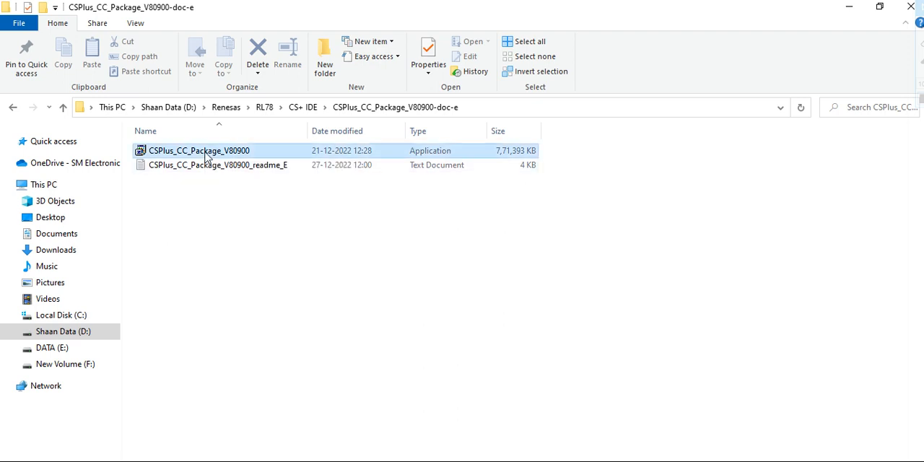
Select and launch the CSPlus_CC_Package_V80900 installer application.
{"action": "left_click", "coordinate": [200, 150]}
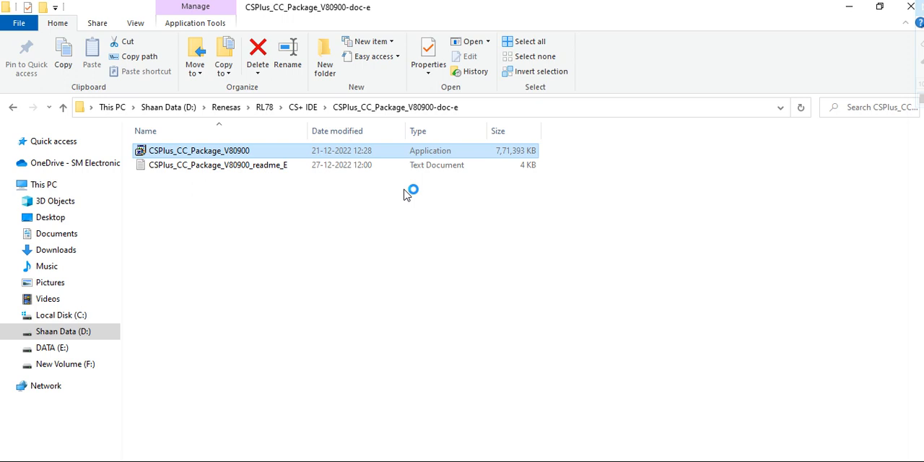
{"action": "double_click", "coordinate": [198, 150]}
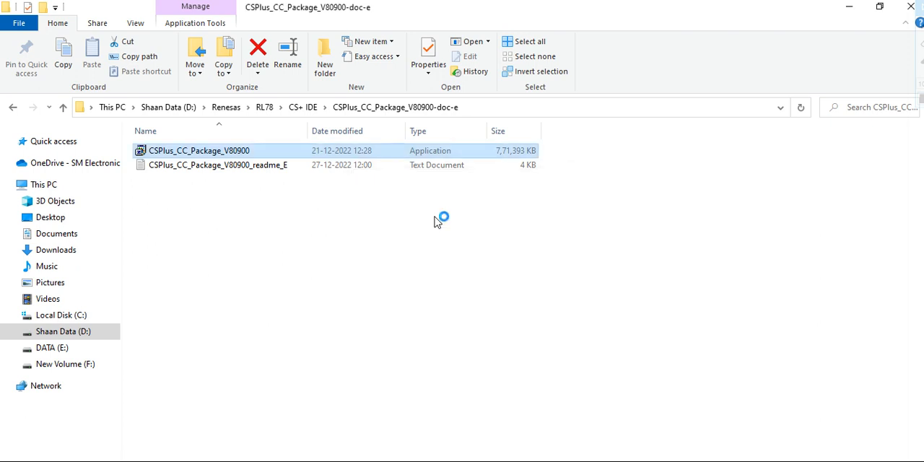
Launch the CS+ package installer, agree to the license, and continue past it.
{"action": "double_click", "coordinate": [199, 150]}
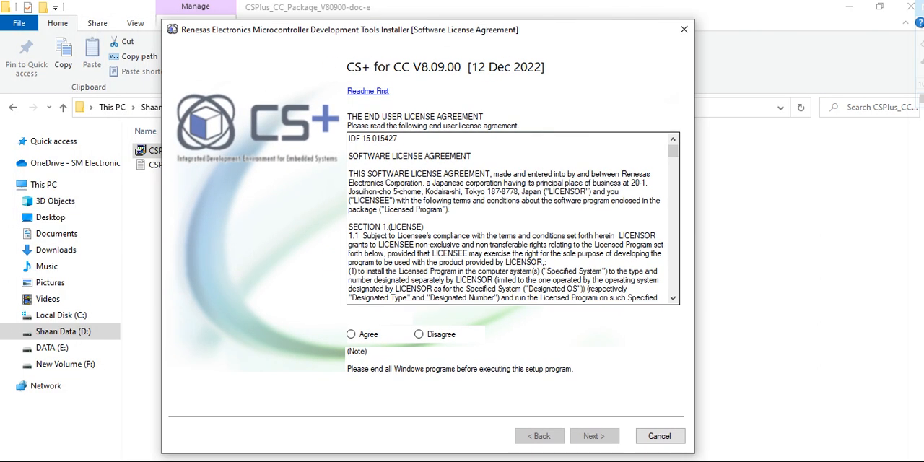
{"action": "left_click", "coordinate": [351, 334]}
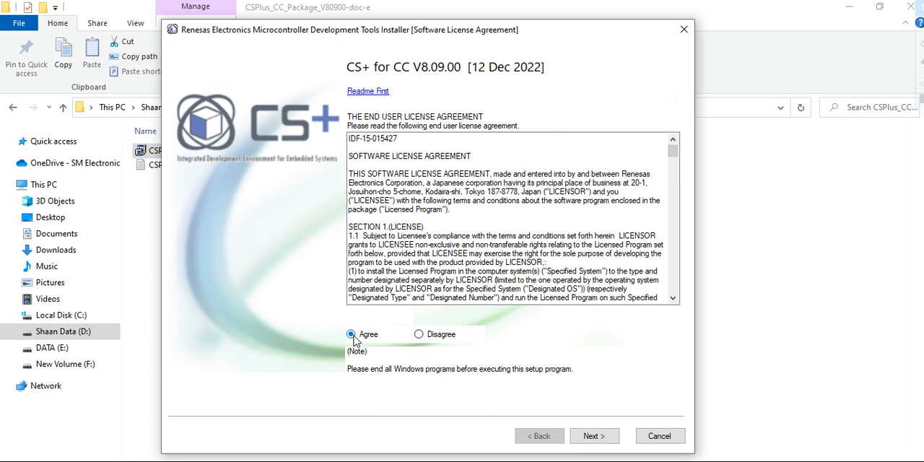
{"action": "left_click", "coordinate": [593, 435]}
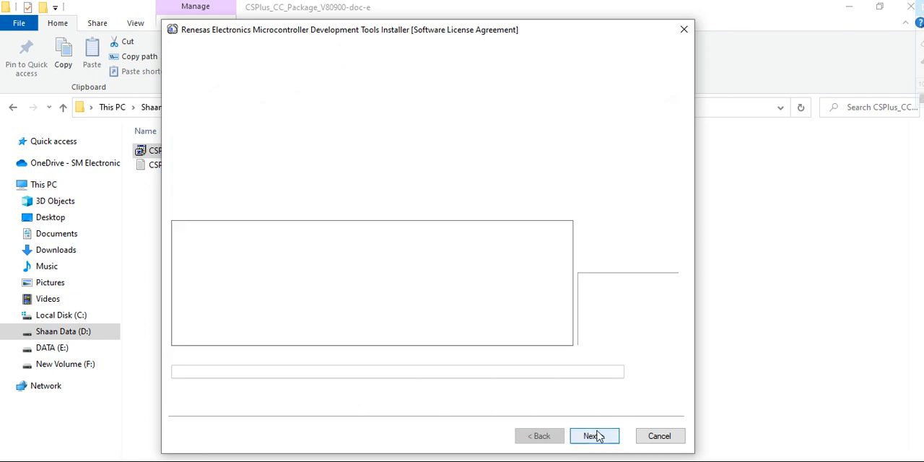
{"action": "left_click", "coordinate": [593, 435]}
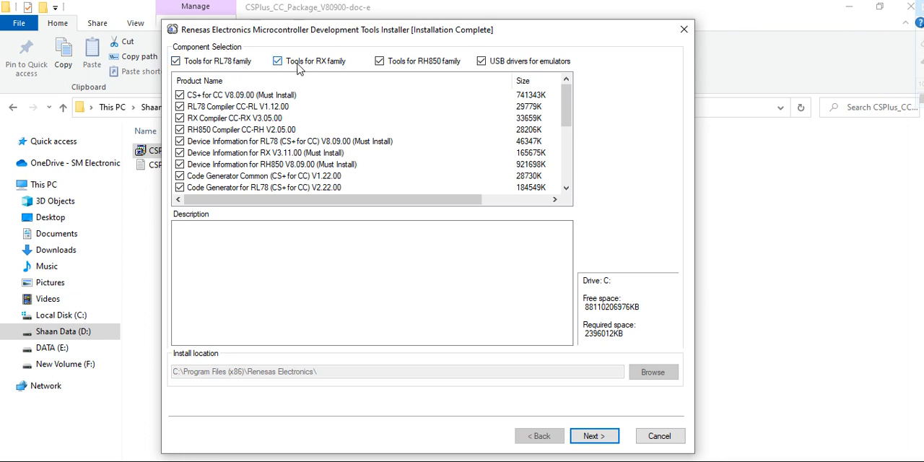
Toggle the RX and RH850 family checkboxes, leaving all four tool families selected.
{"action": "left_click", "coordinate": [278, 61]}
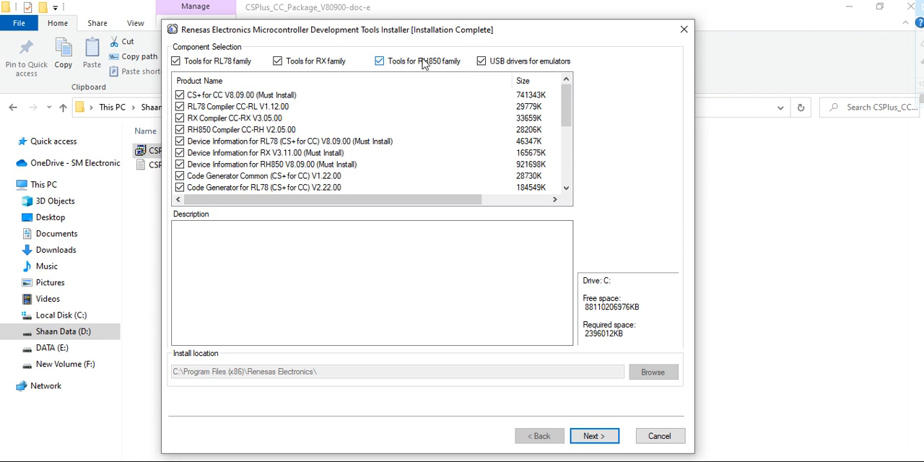
{"action": "left_click", "coordinate": [278, 60]}
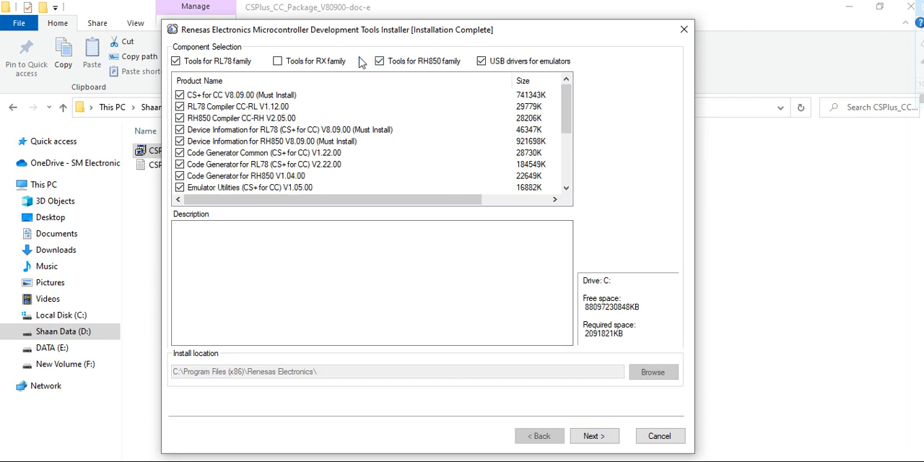
{"action": "left_click", "coordinate": [379, 60]}
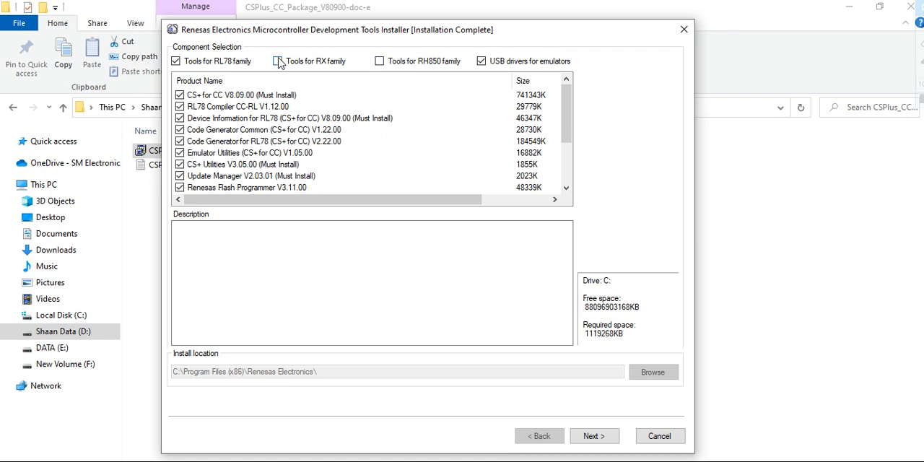
{"action": "left_click", "coordinate": [278, 60]}
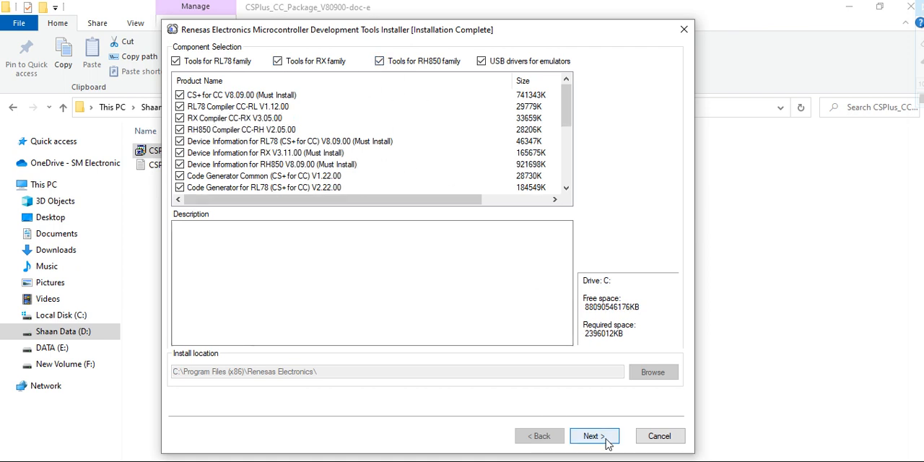
Start installing the selected components and wait for Installation Complete.
{"action": "left_click", "coordinate": [593, 435]}
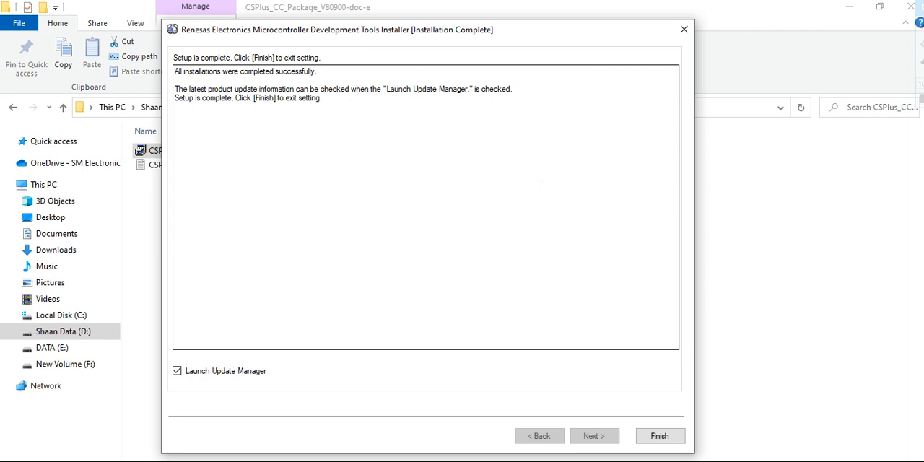
Finish setup to launch CS+ Update Manager, then double-click the package installer again.
{"action": "left_click", "coordinate": [658, 435]}
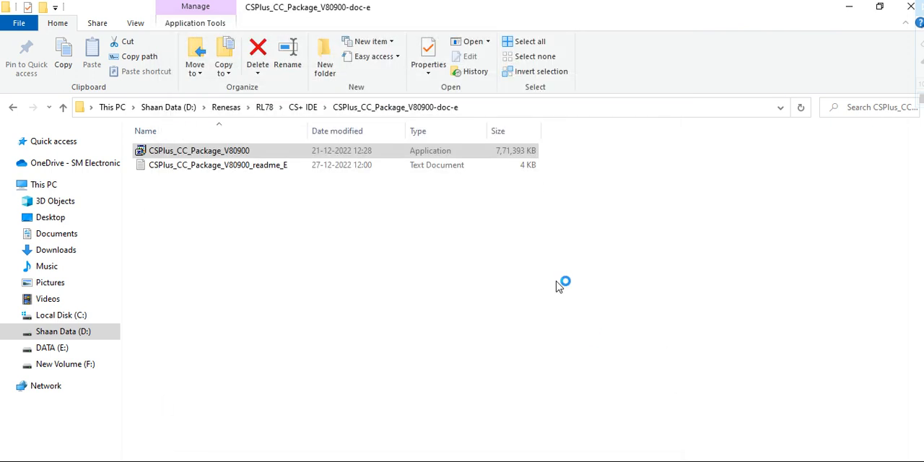
{"action": "left_click", "coordinate": [198, 150]}
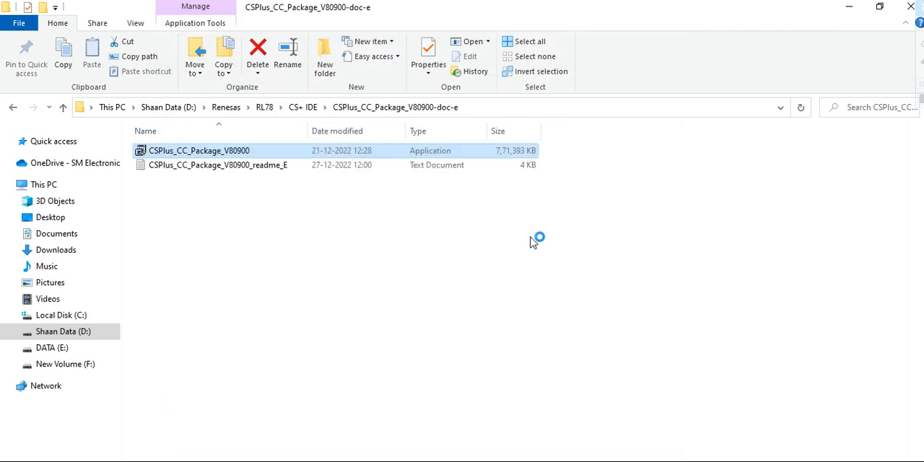
{"action": "double_click", "coordinate": [200, 150]}
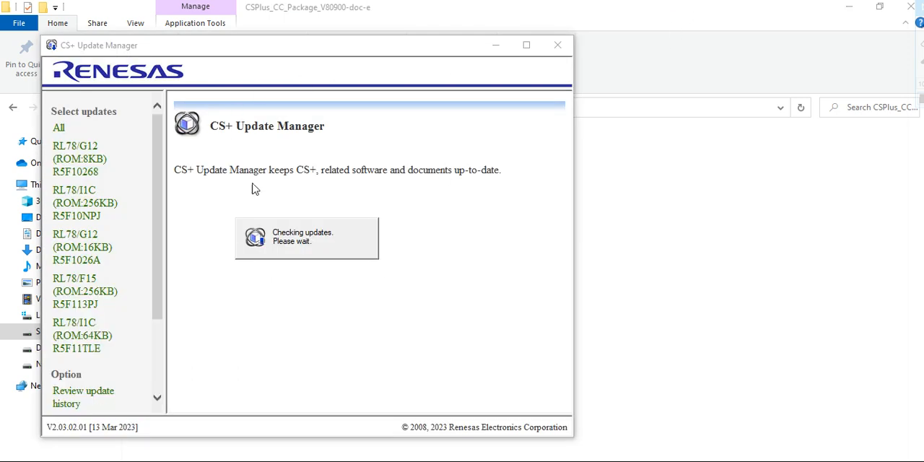
{"action": "mouse_move", "coordinate": [357, 202]}
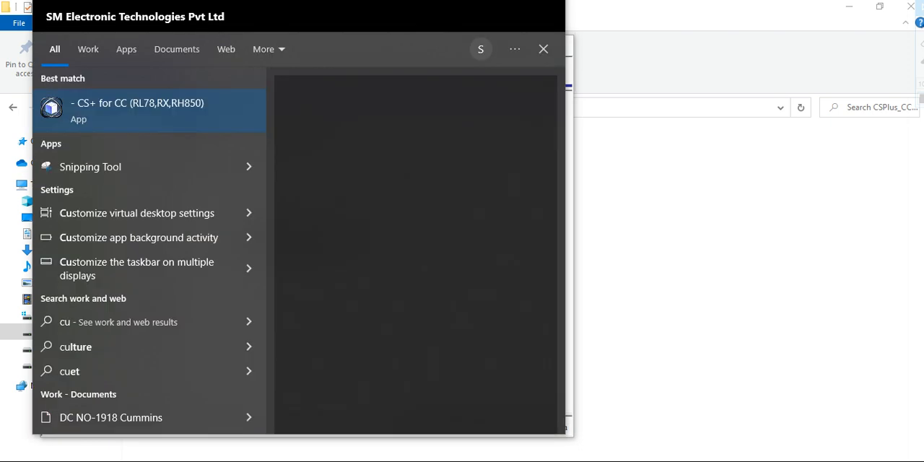
Launch CS+ for CC from Start search and dismiss the One Point Advice tip.
{"action": "left_click", "coordinate": [137, 110]}
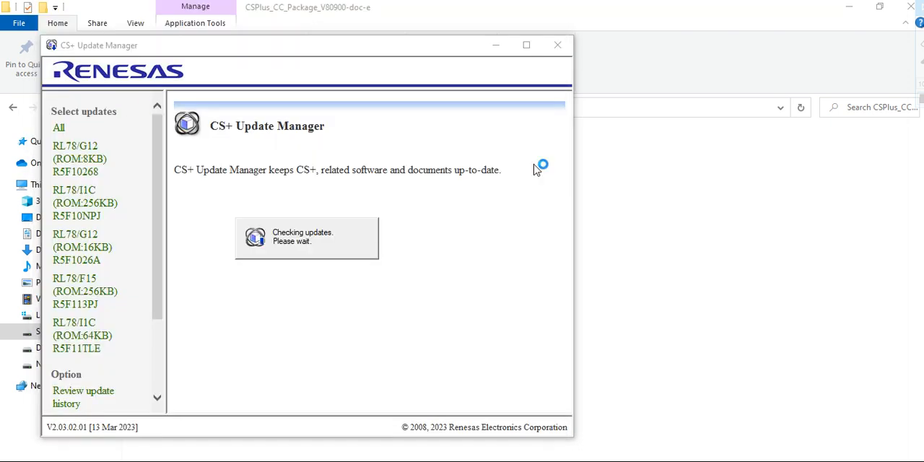
{"action": "mouse_move", "coordinate": [578, 179]}
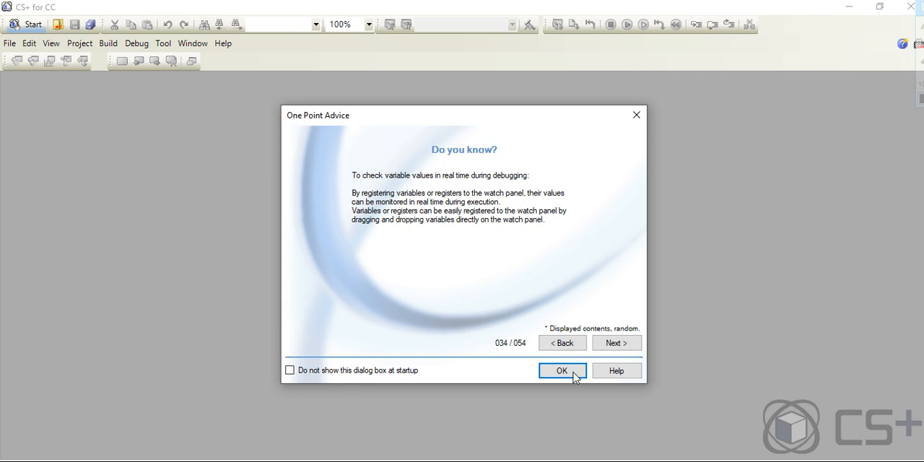
{"action": "left_click", "coordinate": [562, 370]}
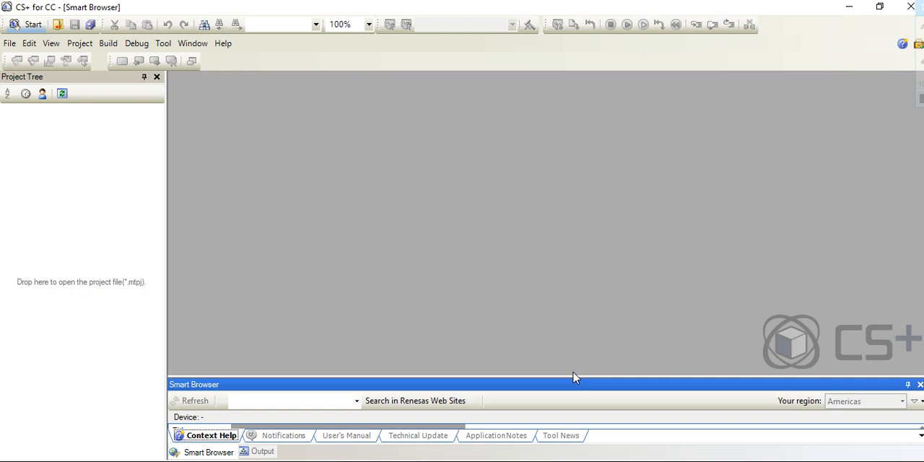
{"action": "mouse_move", "coordinate": [139, 164]}
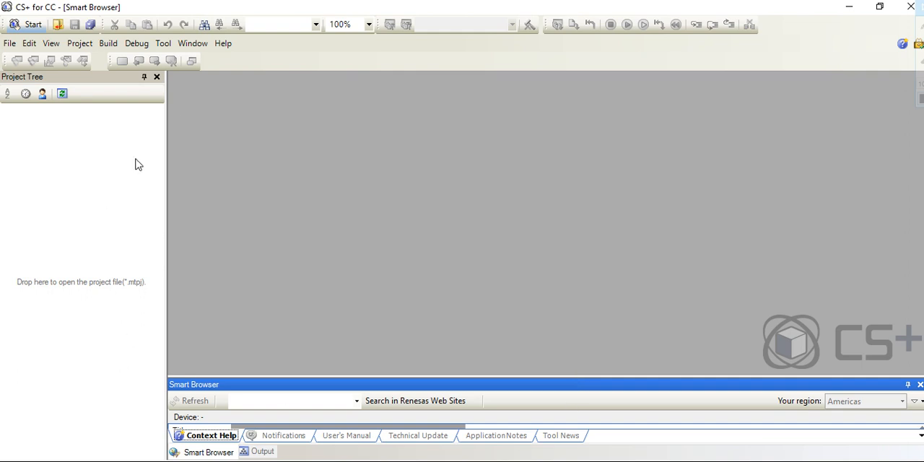
{"action": "mouse_move", "coordinate": [657, 298]}
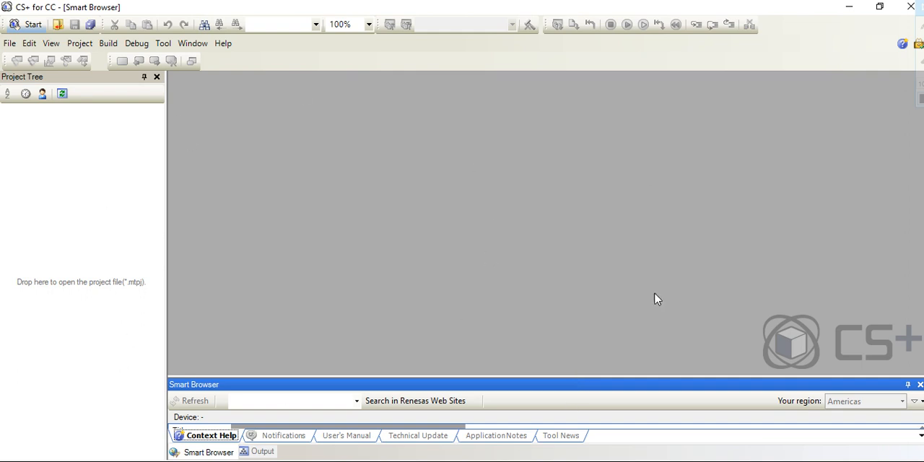
{"action": "mouse_move", "coordinate": [372, 178]}
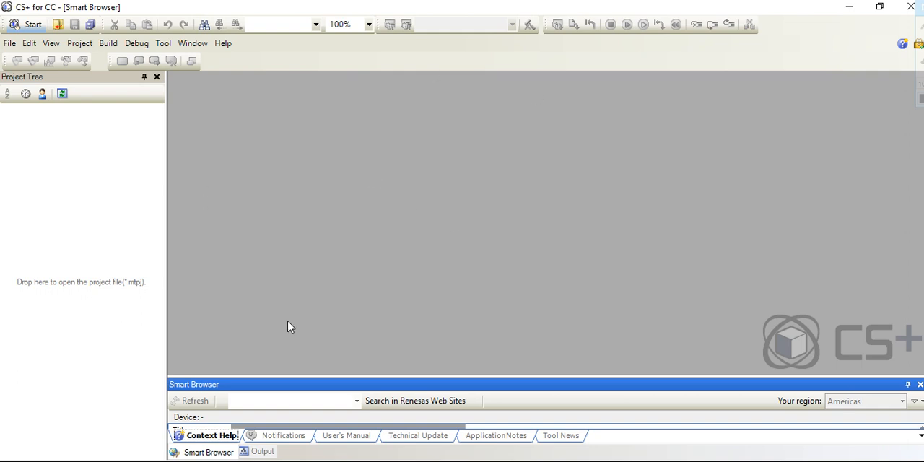
{"action": "mouse_move", "coordinate": [606, 225]}
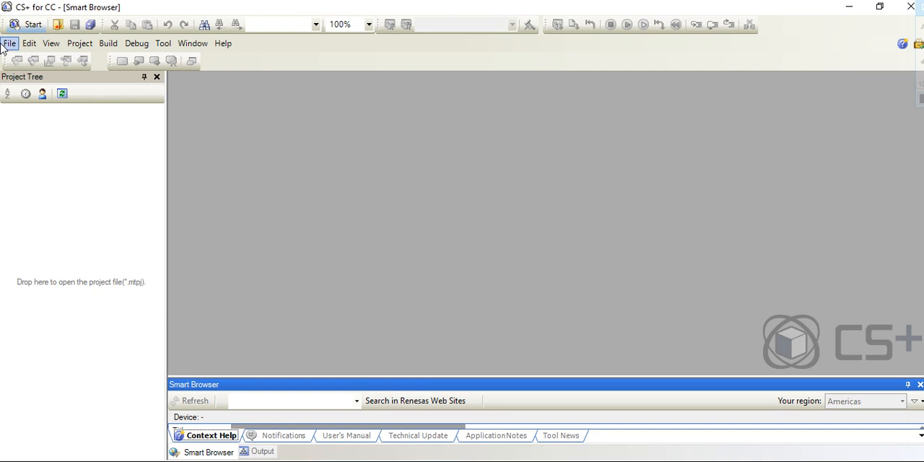
Create a new project named 'test' for the R5F100LE microcontroller.
{"action": "left_click", "coordinate": [9, 44]}
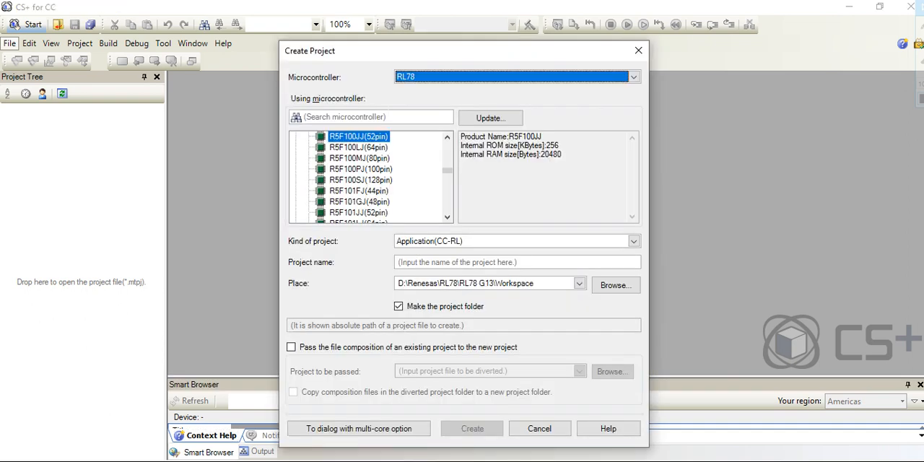
{"action": "left_click", "coordinate": [370, 117]}
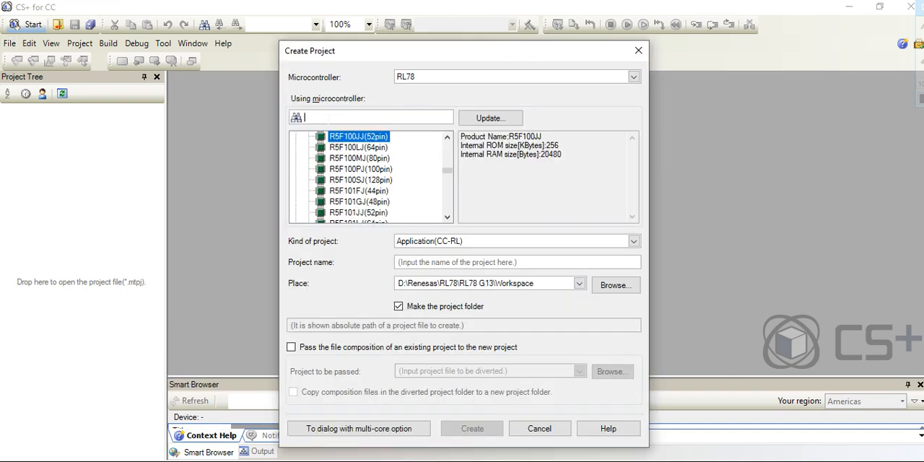
{"action": "type", "text": "r5f100le"}
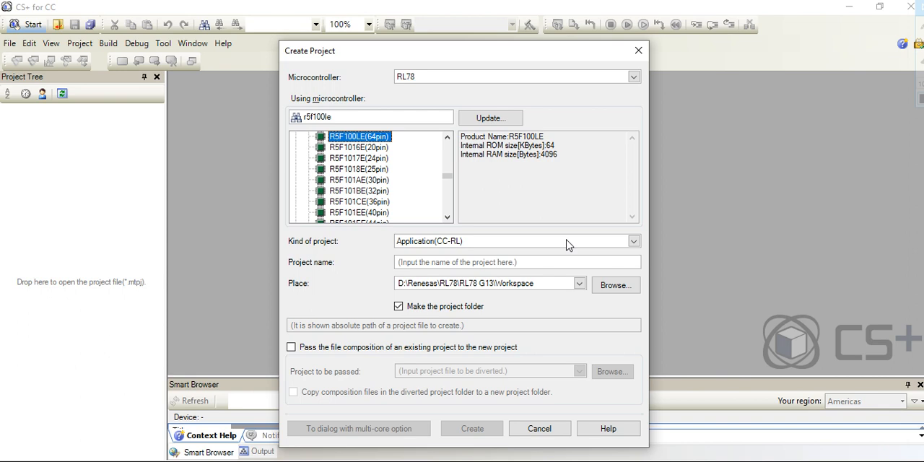
{"action": "left_click", "coordinate": [517, 262]}
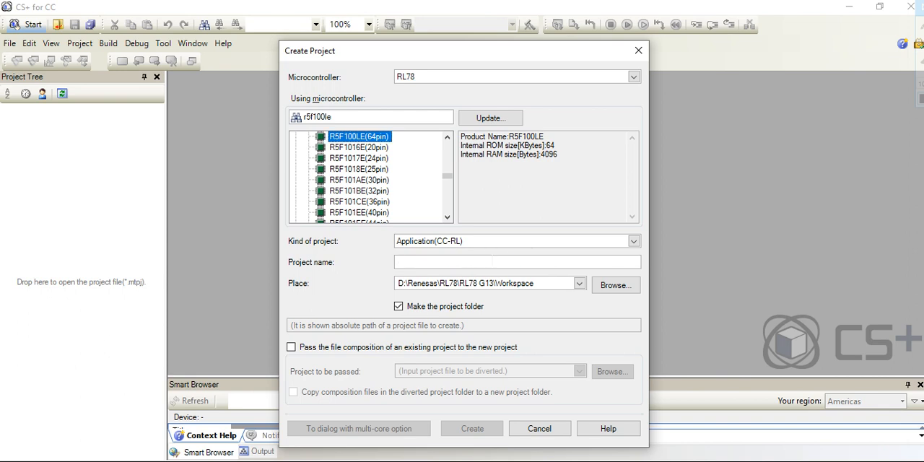
{"action": "type", "text": "test"}
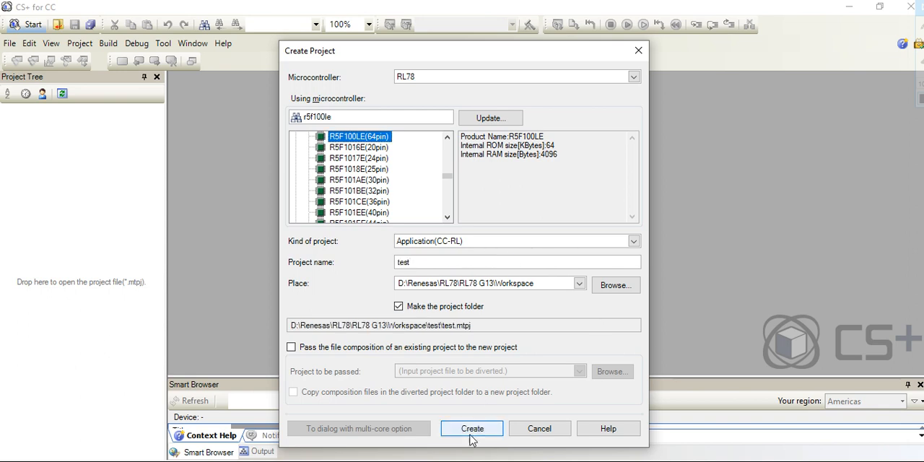
{"action": "left_click", "coordinate": [471, 429]}
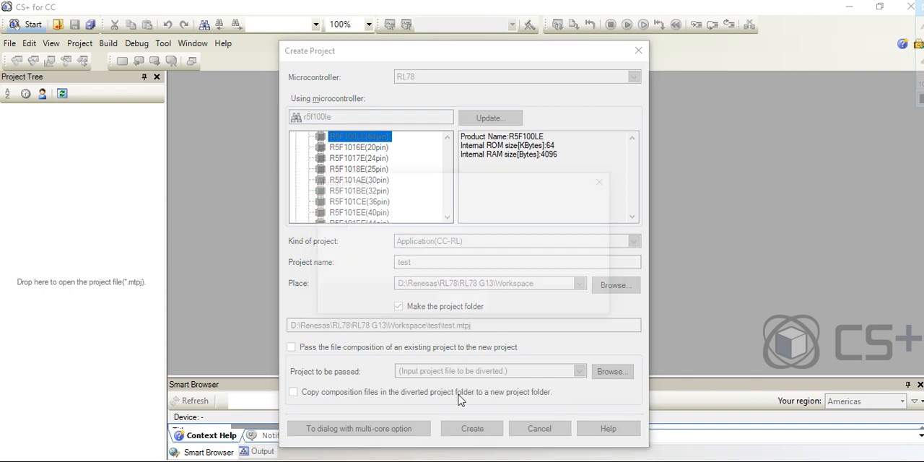
{"action": "left_click", "coordinate": [472, 428]}
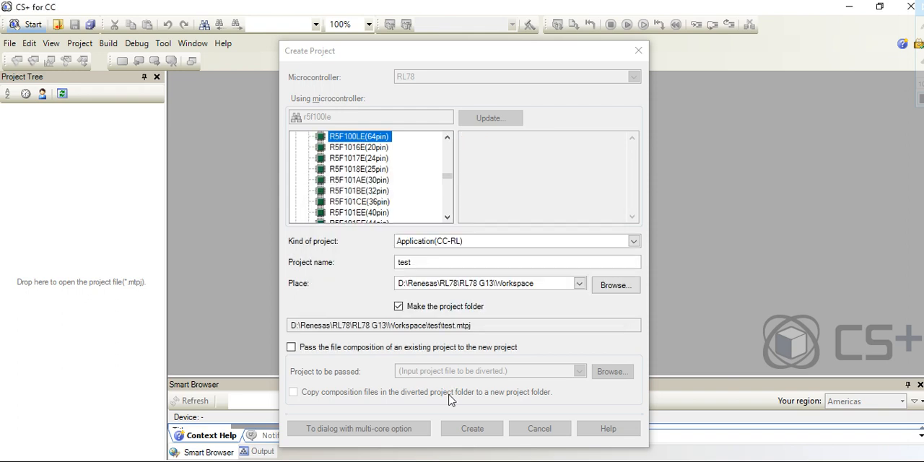
{"action": "left_click", "coordinate": [538, 428]}
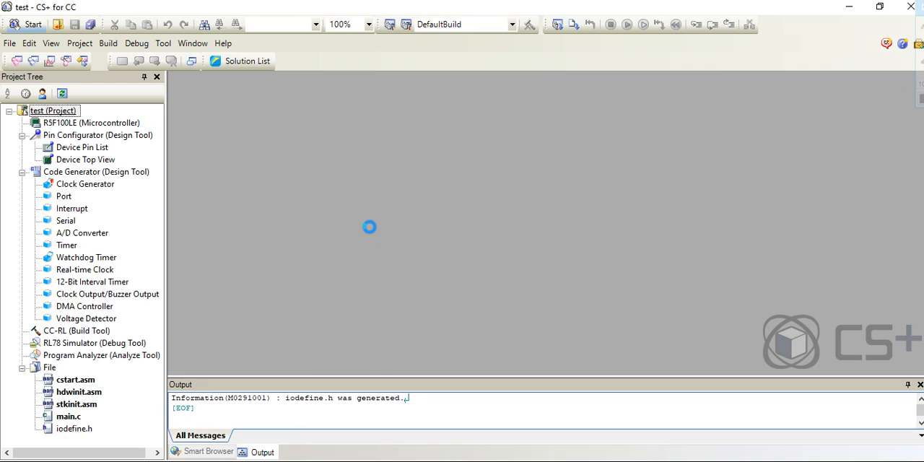
{"action": "mouse_move", "coordinate": [138, 221]}
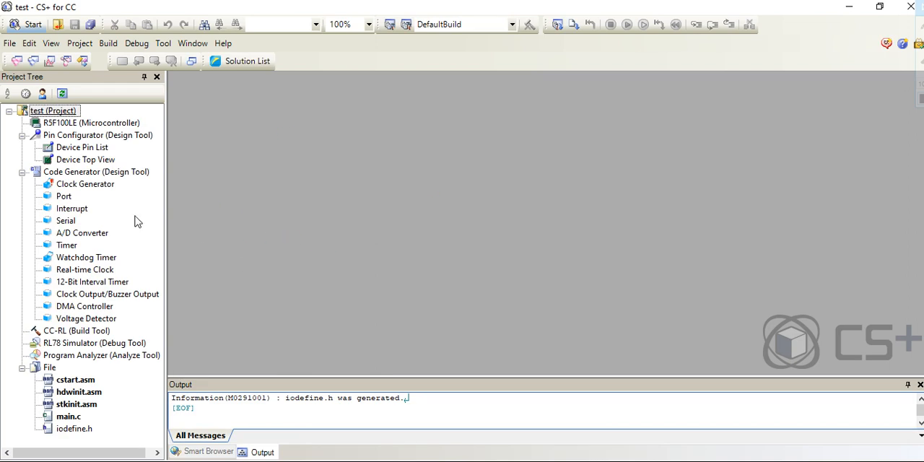
{"action": "mouse_move", "coordinate": [87, 189]}
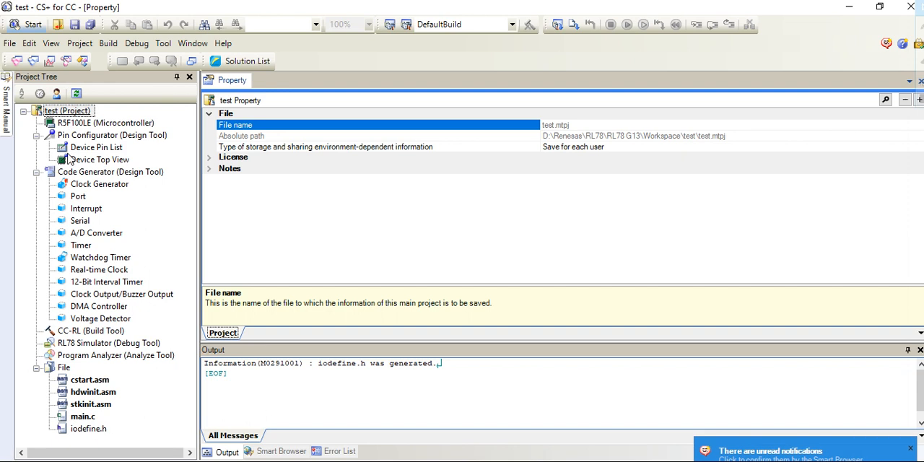
Fix the pin assignment and set the operation mode to 2.7 V high speed.
{"action": "left_click", "coordinate": [99, 184]}
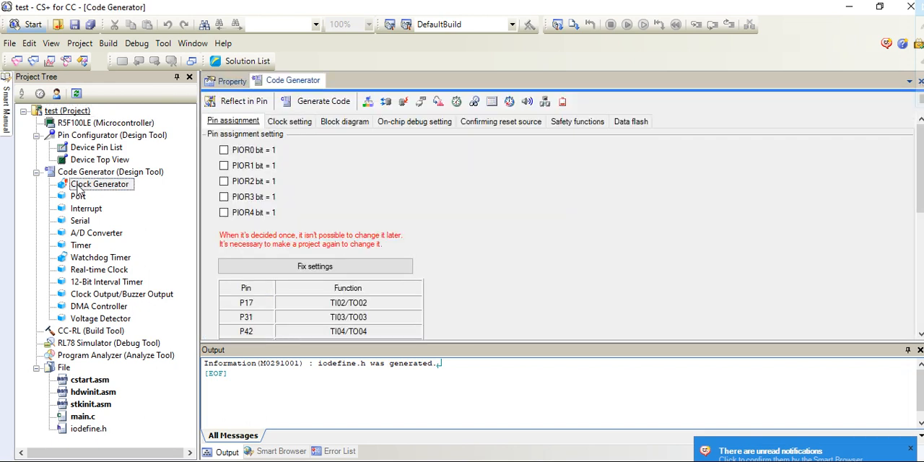
{"action": "left_click", "coordinate": [315, 265]}
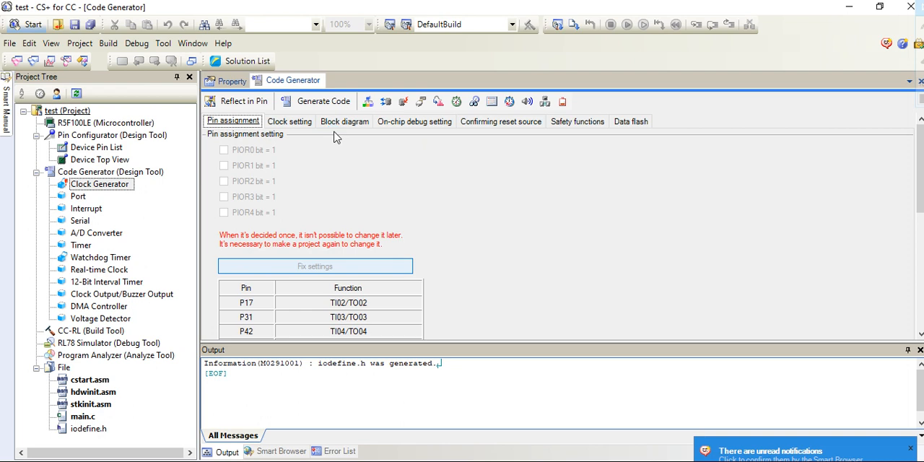
{"action": "left_click", "coordinate": [315, 266]}
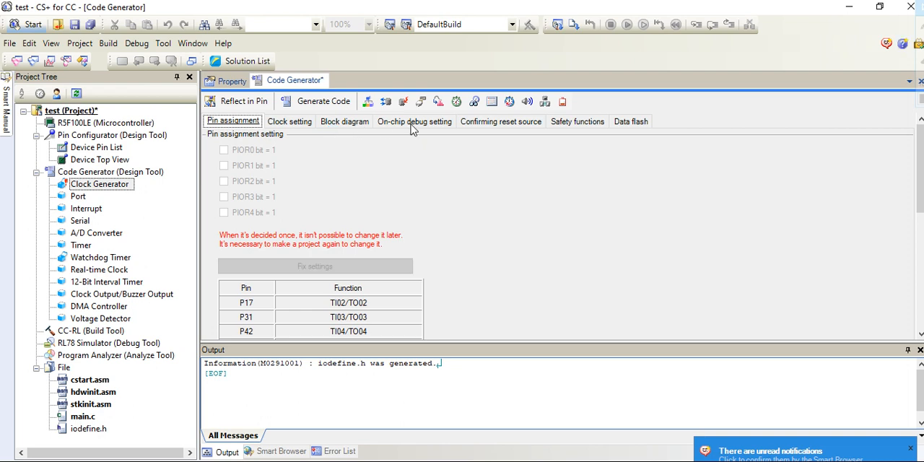
{"action": "left_click", "coordinate": [289, 120]}
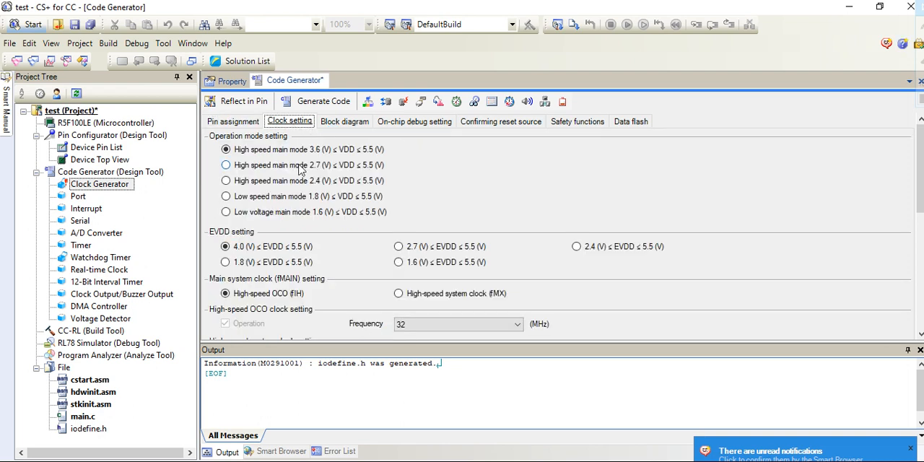
{"action": "left_click", "coordinate": [226, 165]}
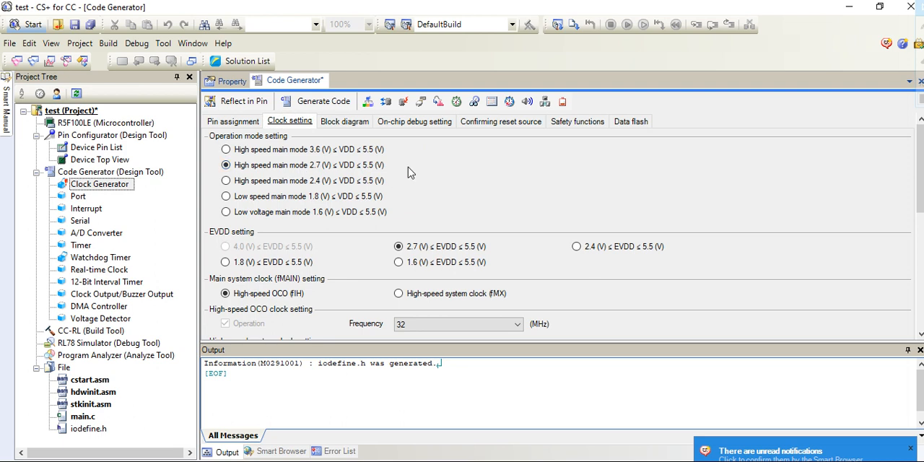
Enable on-chip debugging with the E2 Lite emulator.
{"action": "left_click", "coordinate": [413, 120]}
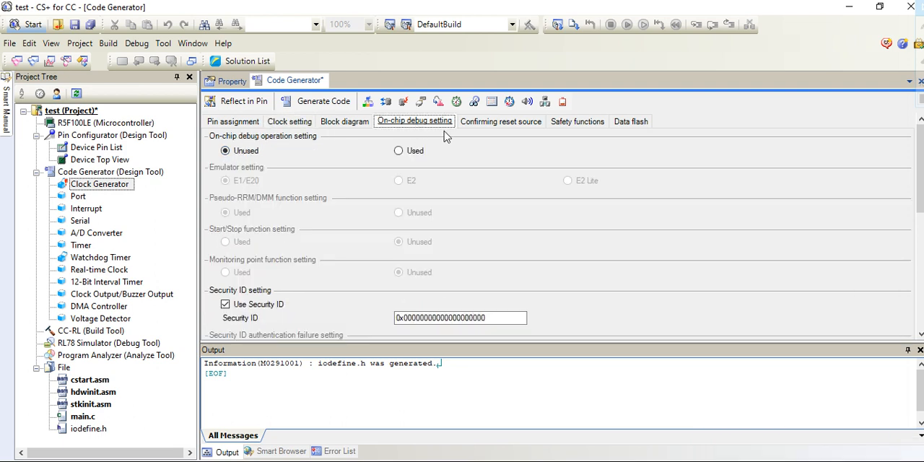
{"action": "mouse_move", "coordinate": [440, 249]}
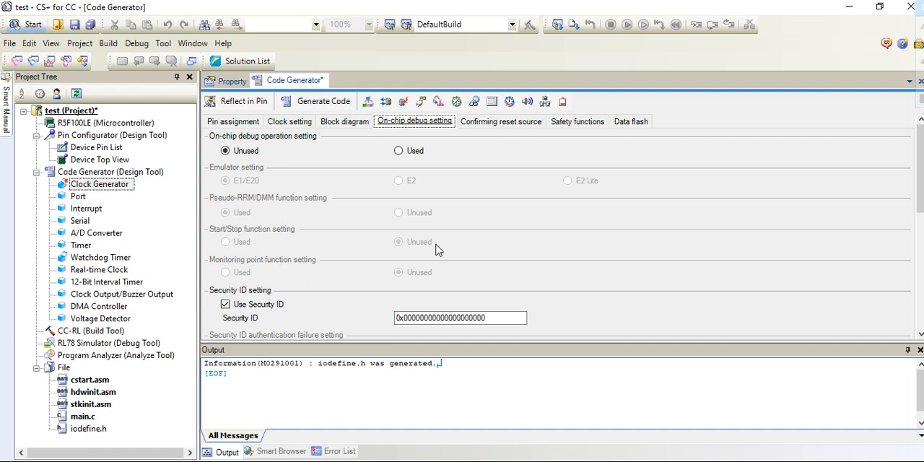
{"action": "mouse_move", "coordinate": [374, 173]}
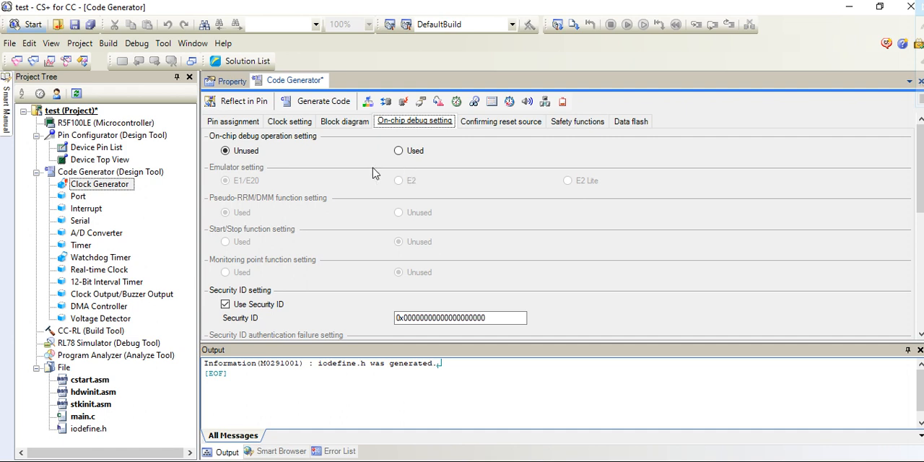
{"action": "mouse_move", "coordinate": [306, 193]}
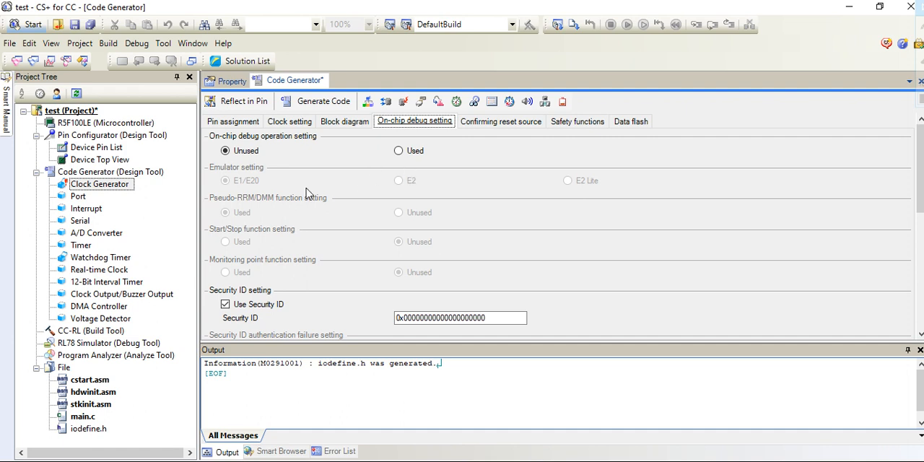
{"action": "left_click", "coordinate": [397, 150]}
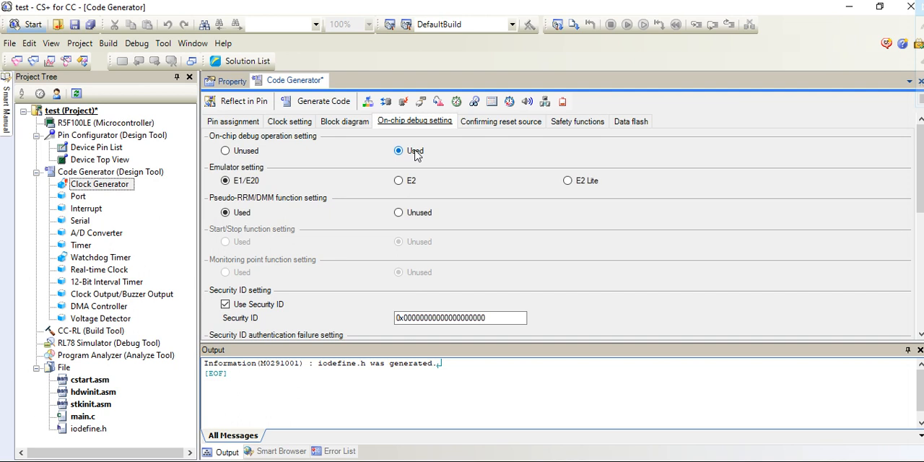
{"action": "mouse_move", "coordinate": [449, 168]}
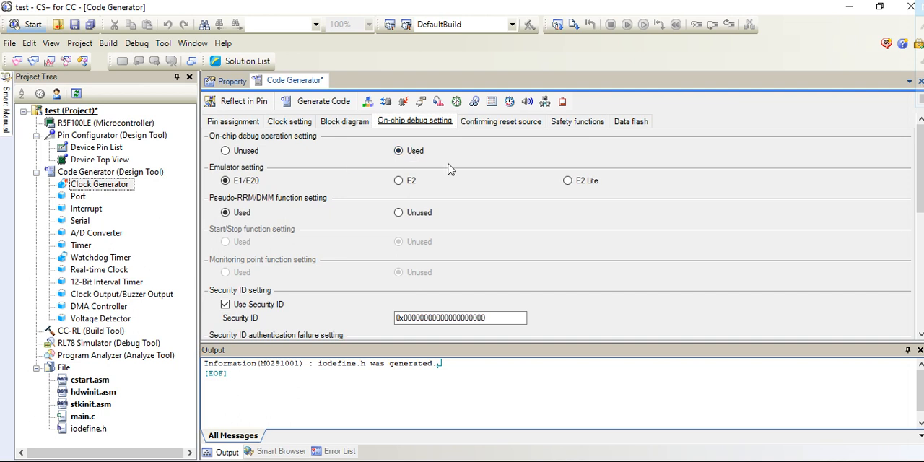
{"action": "mouse_move", "coordinate": [256, 169]}
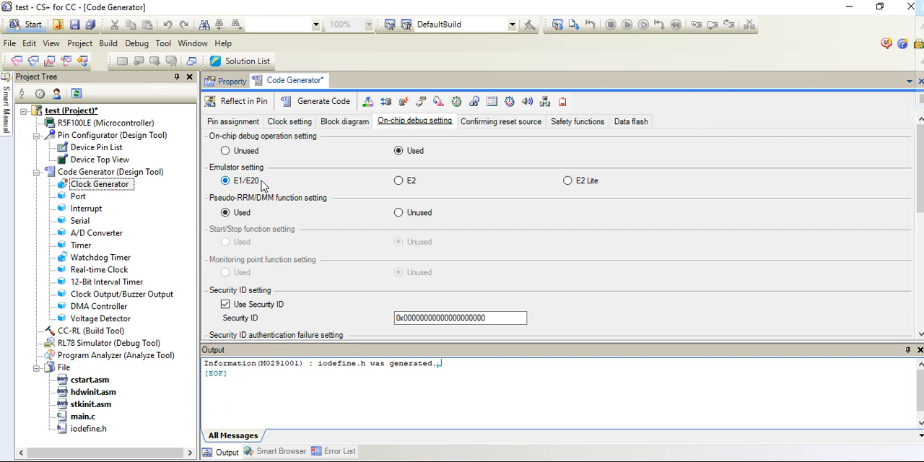
{"action": "mouse_move", "coordinate": [243, 186]}
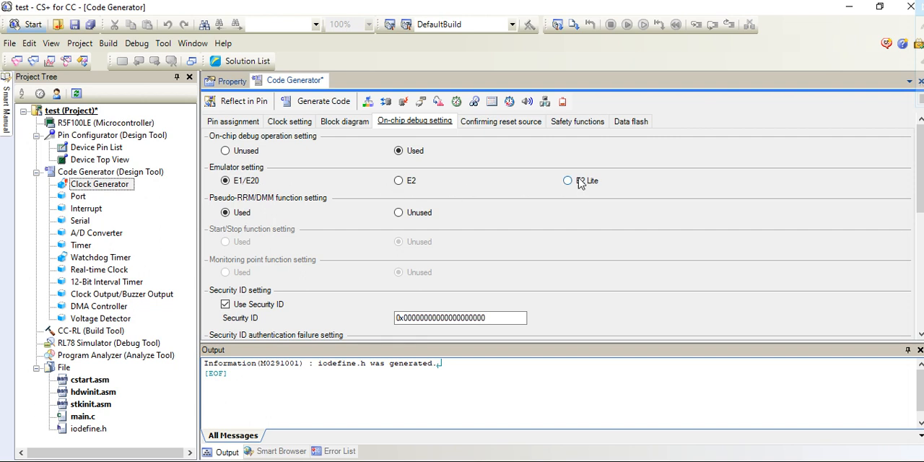
{"action": "left_click", "coordinate": [567, 181]}
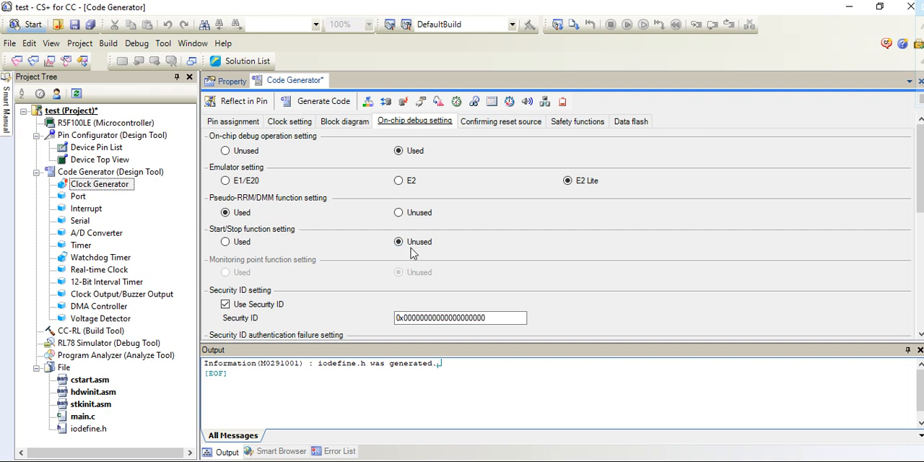
Generate the peripheral driver code, then view the CC-RL build tool and RL78 Simulator properties.
{"action": "scroll", "scroll_direction": "down", "scroll_amount": 3}
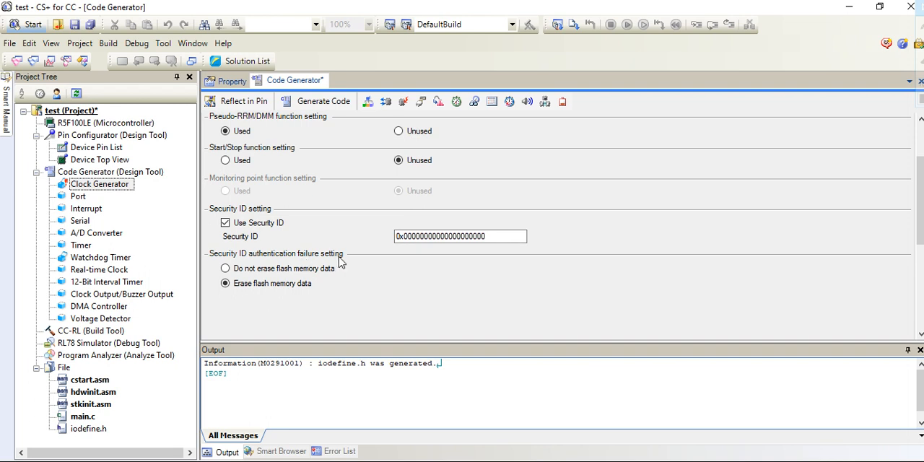
{"action": "mouse_move", "coordinate": [316, 287]}
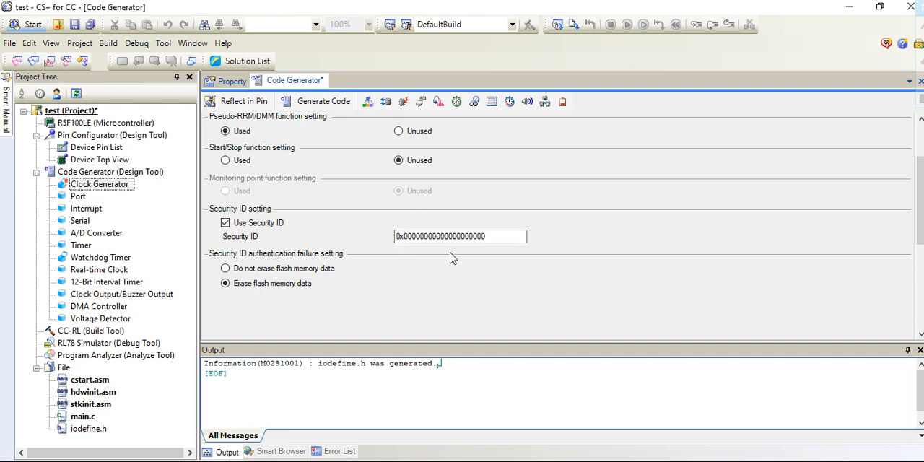
{"action": "mouse_move", "coordinate": [265, 296]}
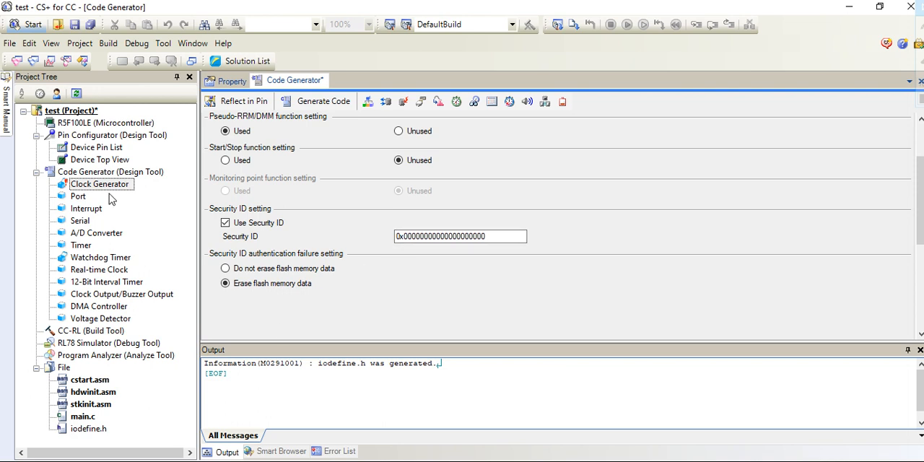
{"action": "mouse_move", "coordinate": [339, 121]}
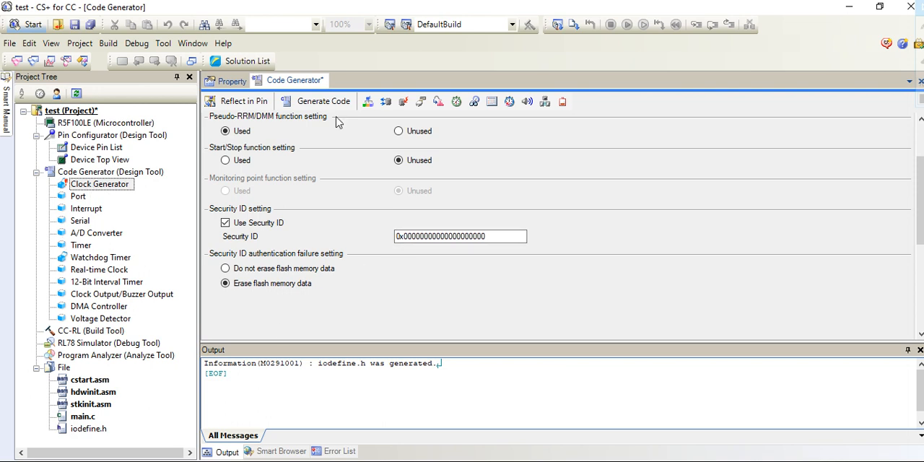
{"action": "left_click", "coordinate": [324, 101]}
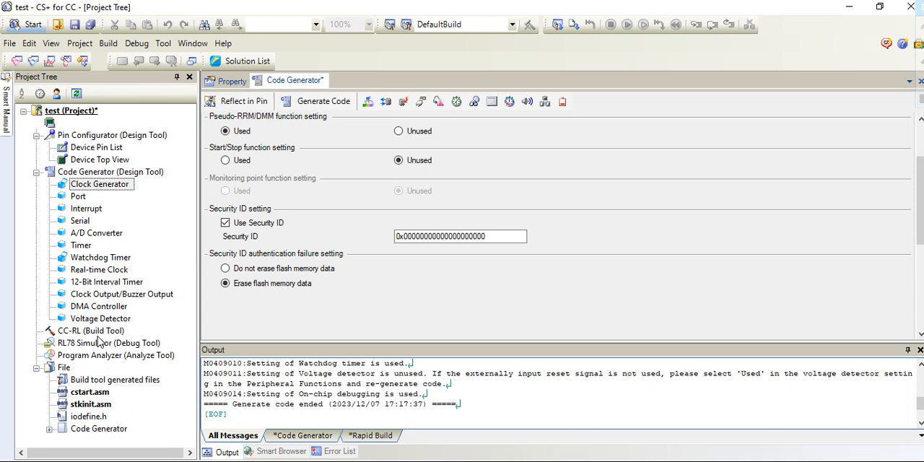
{"action": "left_click", "coordinate": [91, 331]}
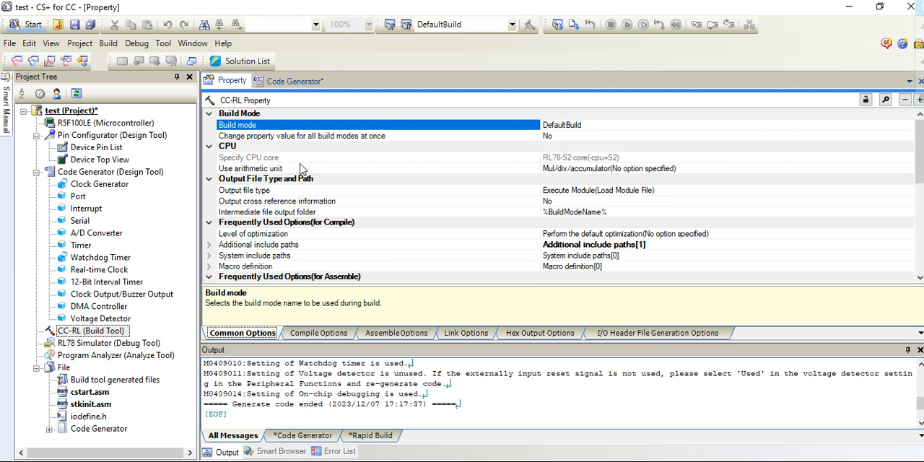
{"action": "mouse_move", "coordinate": [87, 350]}
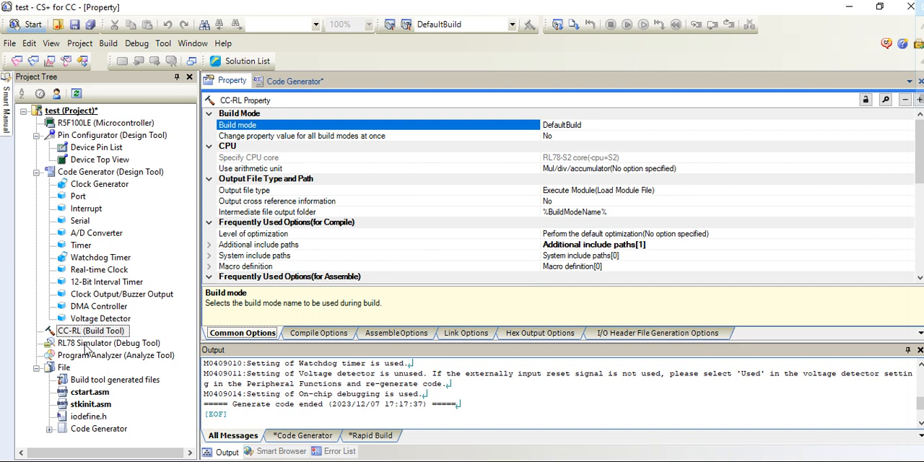
{"action": "left_click", "coordinate": [109, 343]}
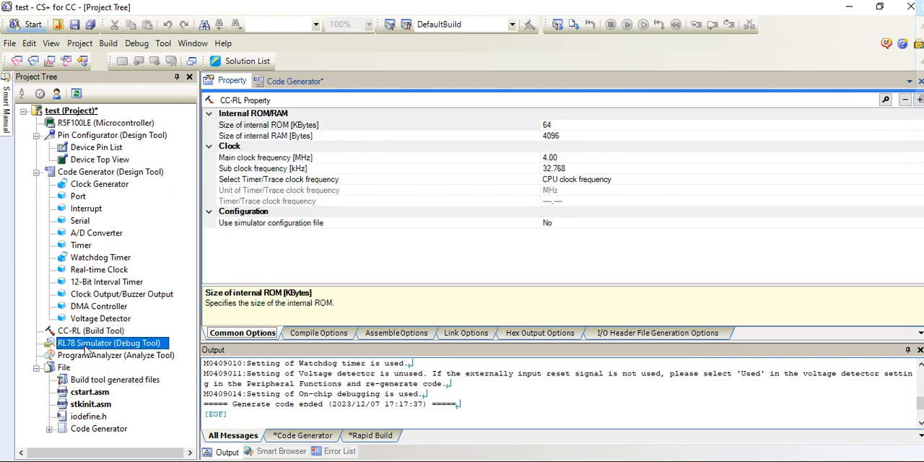
{"action": "left_click", "coordinate": [108, 343]}
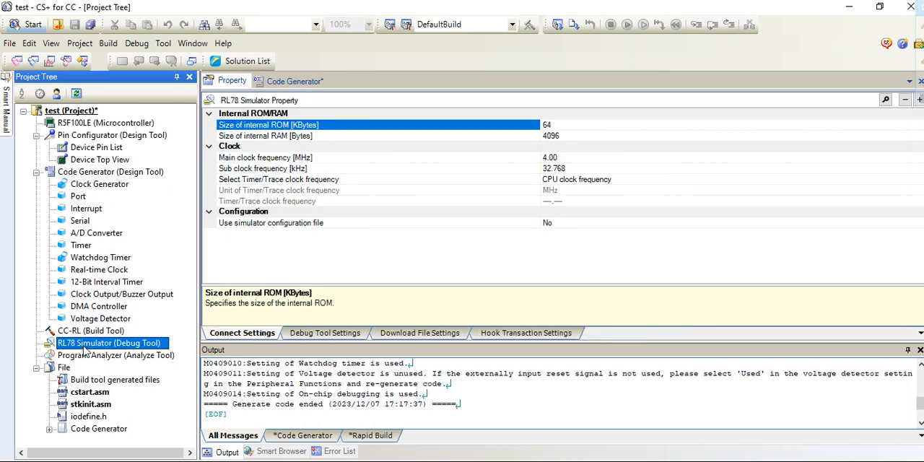
{"action": "right_click", "coordinate": [108, 343]}
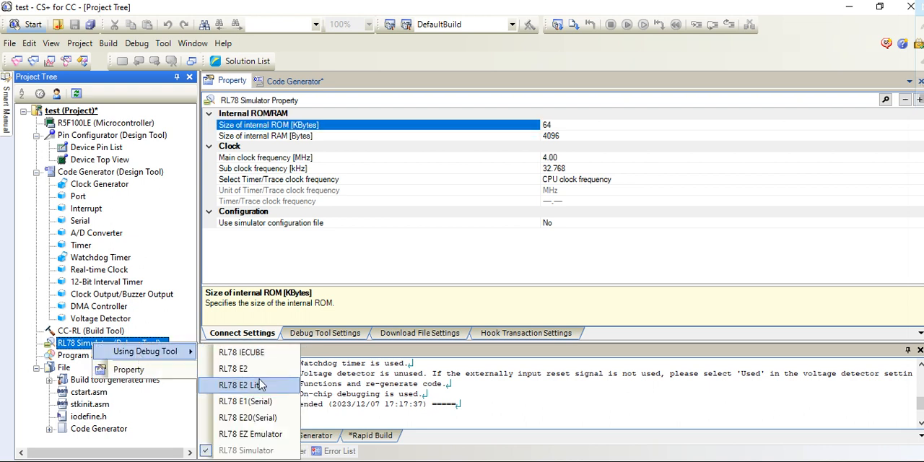
{"action": "left_click", "coordinate": [242, 385]}
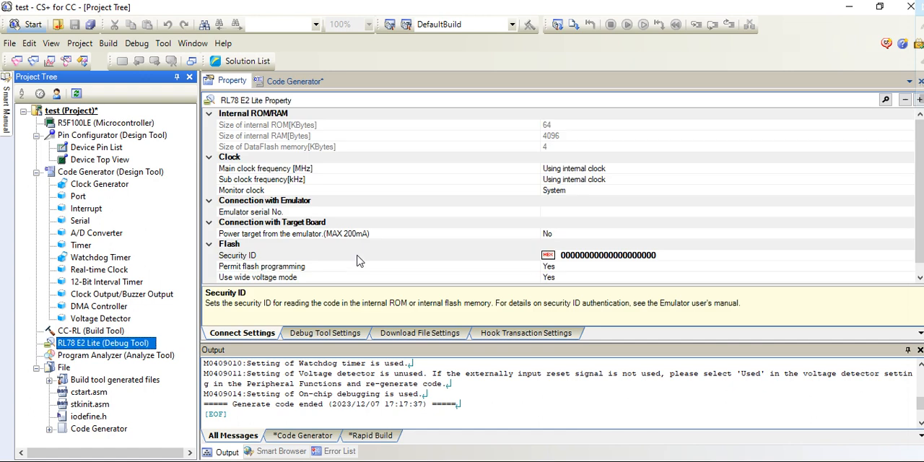
{"action": "mouse_move", "coordinate": [257, 161]}
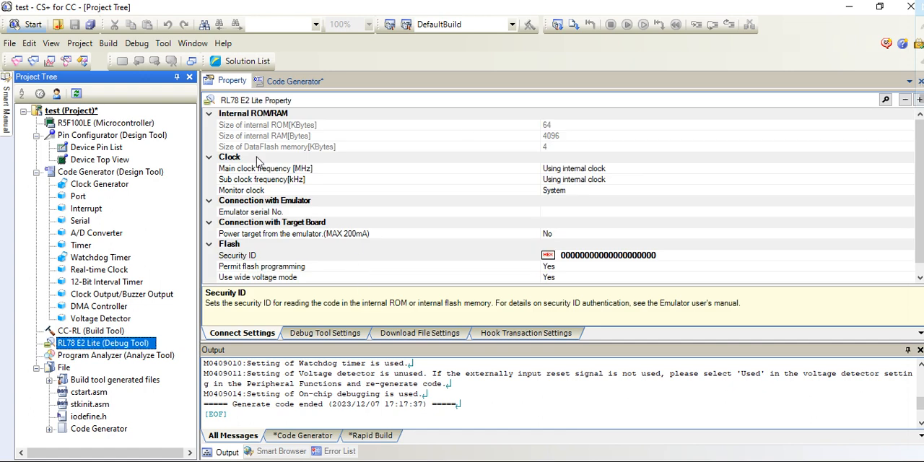
{"action": "left_click", "coordinate": [237, 255]}
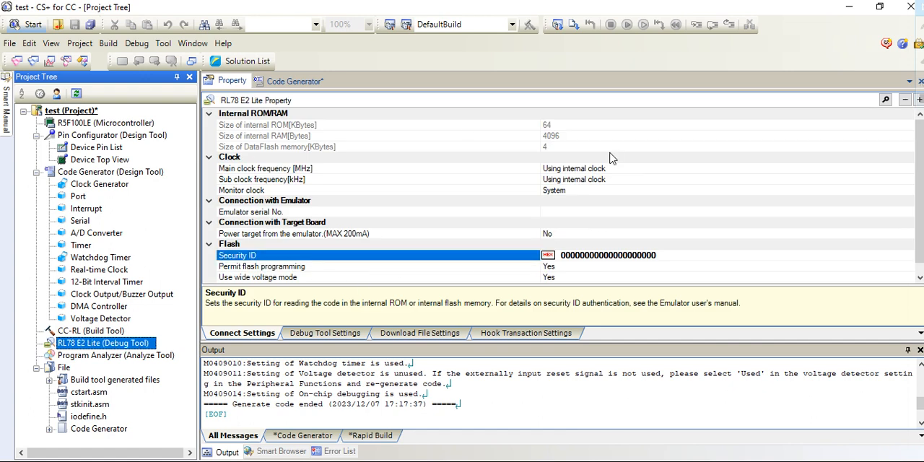
{"action": "mouse_move", "coordinate": [233, 135]}
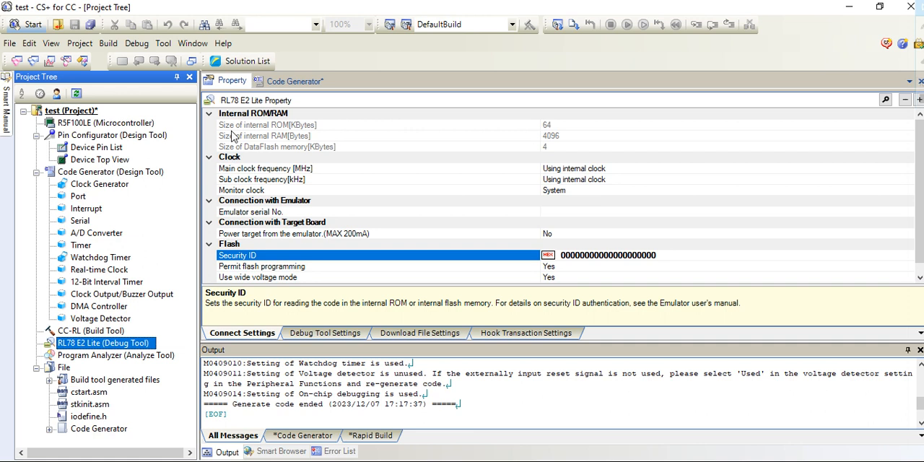
{"action": "mouse_move", "coordinate": [497, 138]}
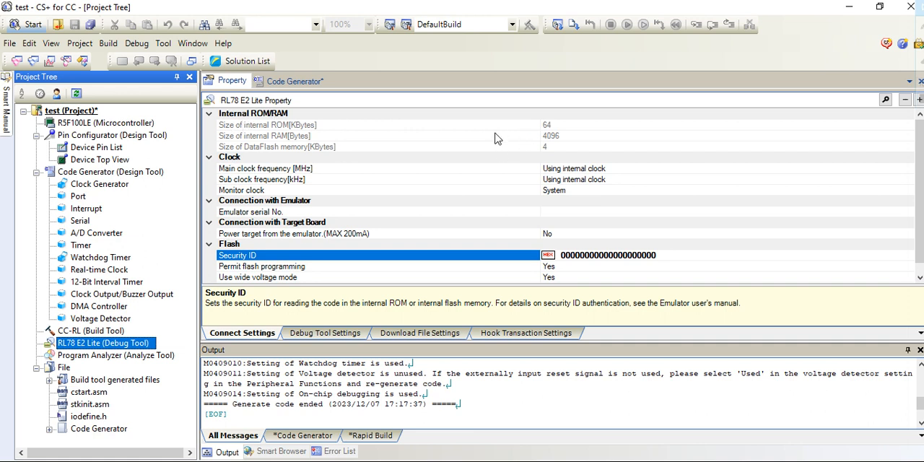
{"action": "mouse_move", "coordinate": [582, 179]}
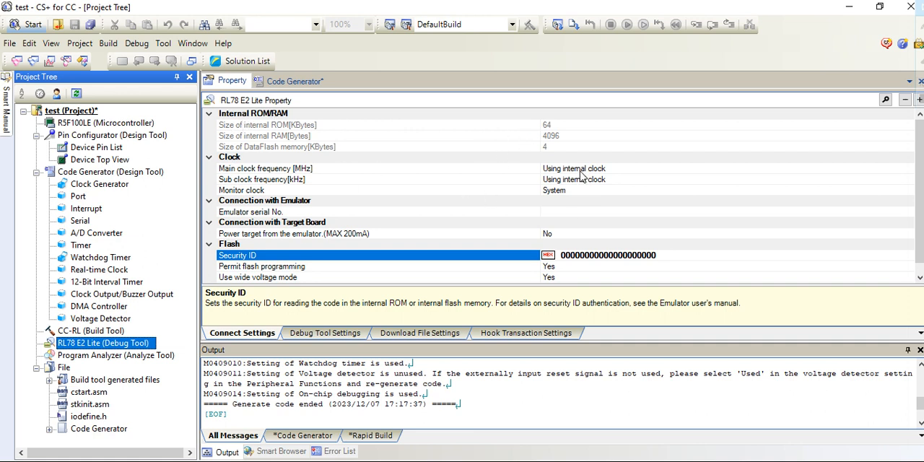
{"action": "mouse_move", "coordinate": [455, 215]}
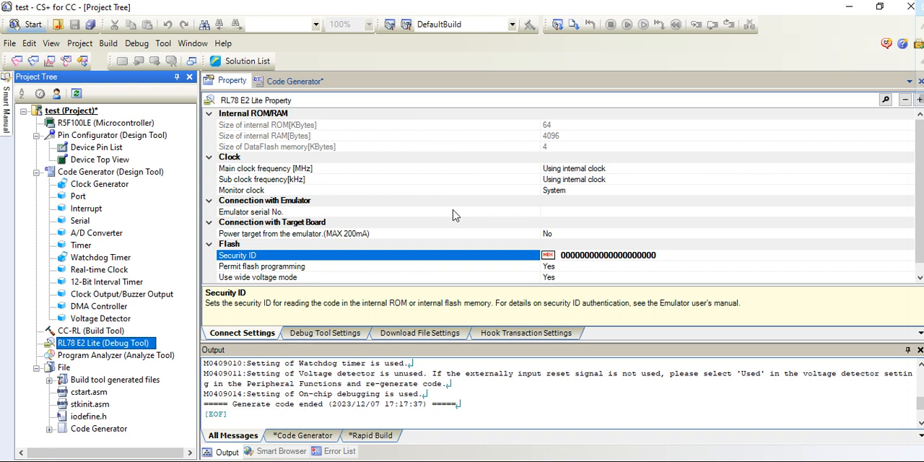
{"action": "mouse_move", "coordinate": [529, 228]}
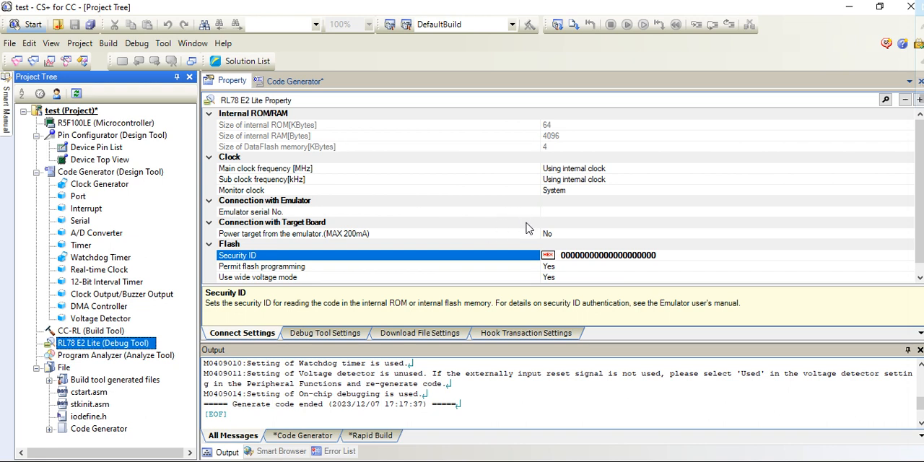
{"action": "mouse_move", "coordinate": [292, 243]}
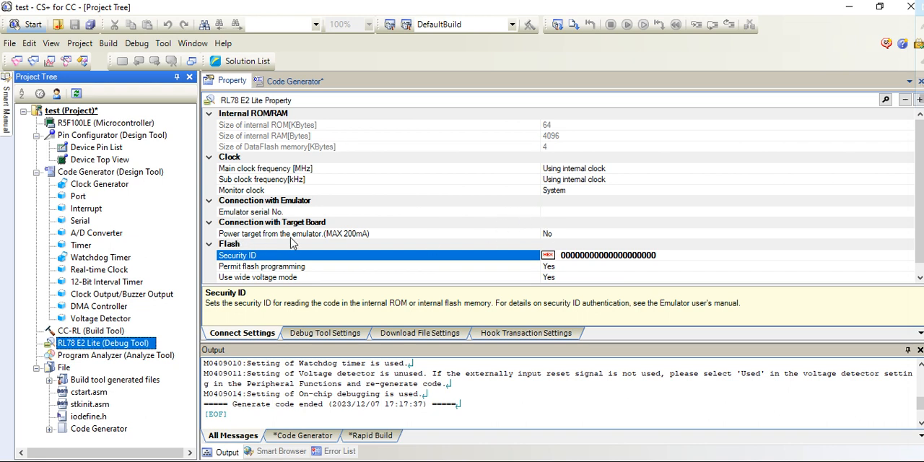
{"action": "mouse_move", "coordinate": [382, 241]}
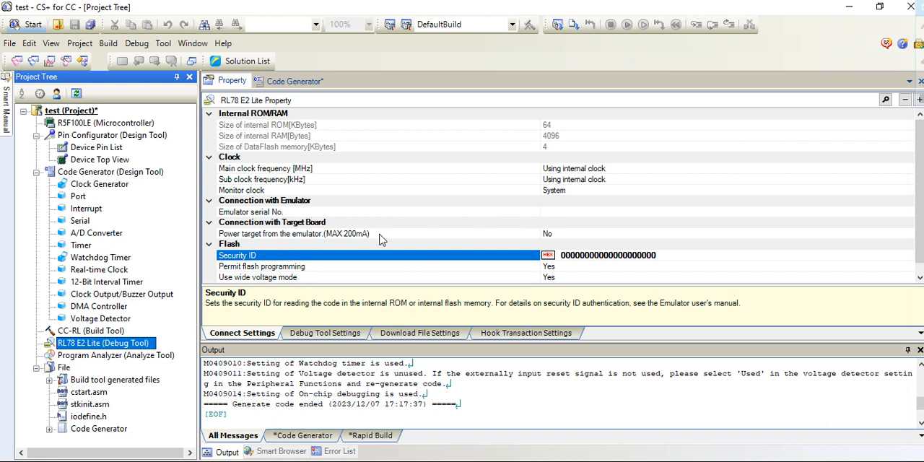
{"action": "mouse_move", "coordinate": [346, 242]}
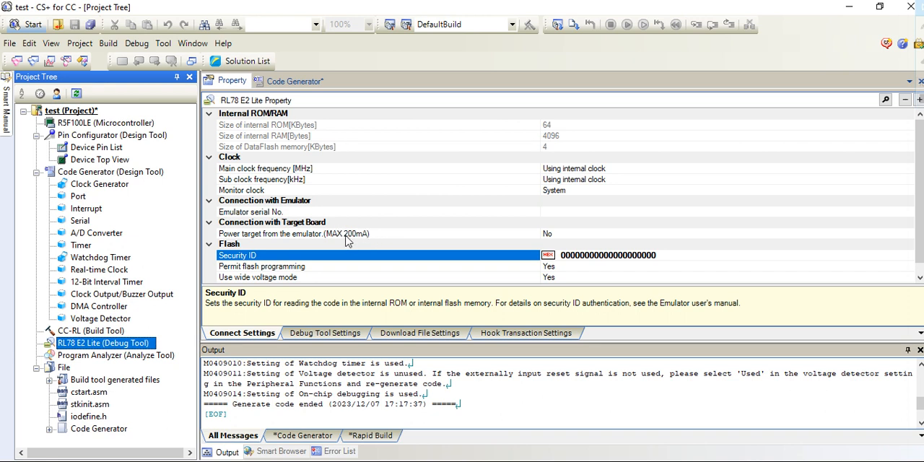
{"action": "mouse_move", "coordinate": [372, 242]}
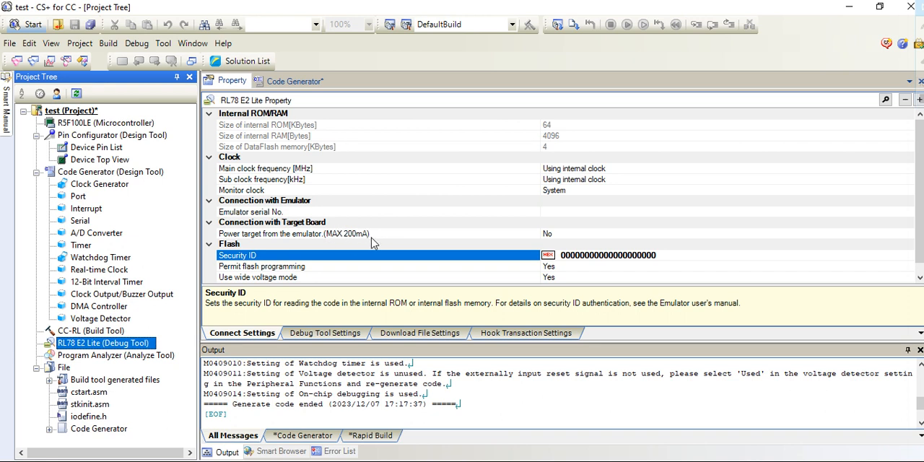
{"action": "mouse_move", "coordinate": [561, 240]}
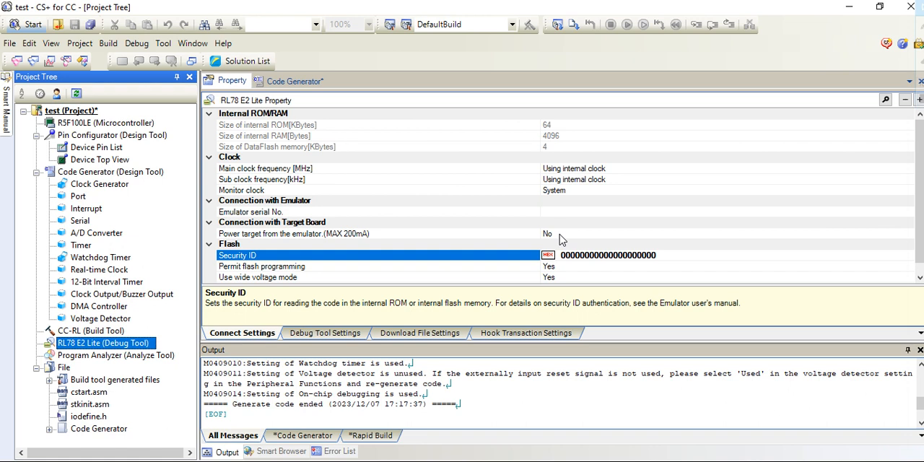
{"action": "mouse_move", "coordinate": [560, 237]}
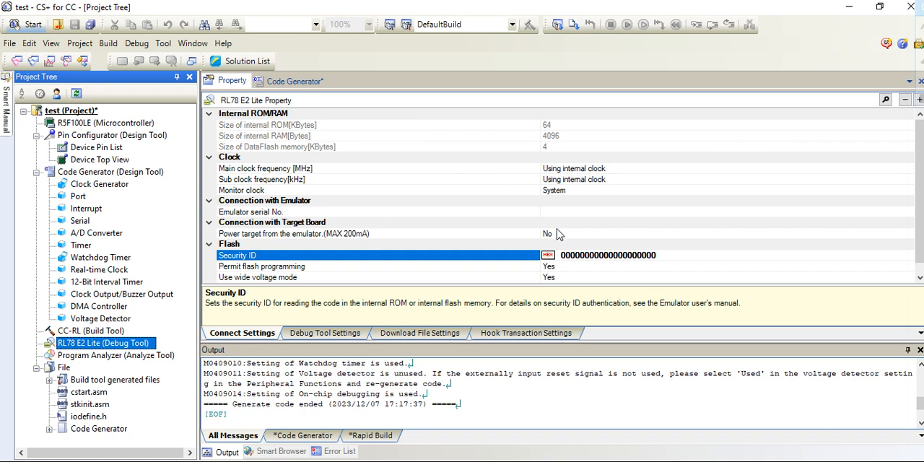
{"action": "mouse_move", "coordinate": [537, 242]}
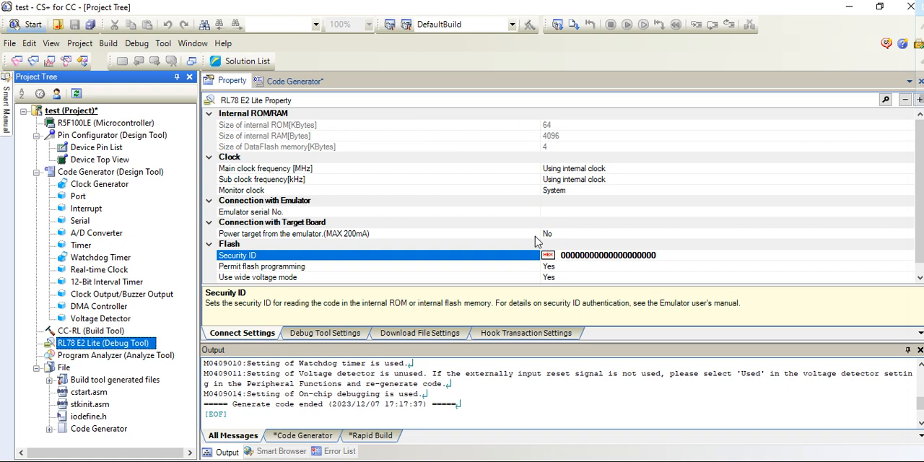
{"action": "mouse_move", "coordinate": [550, 237]}
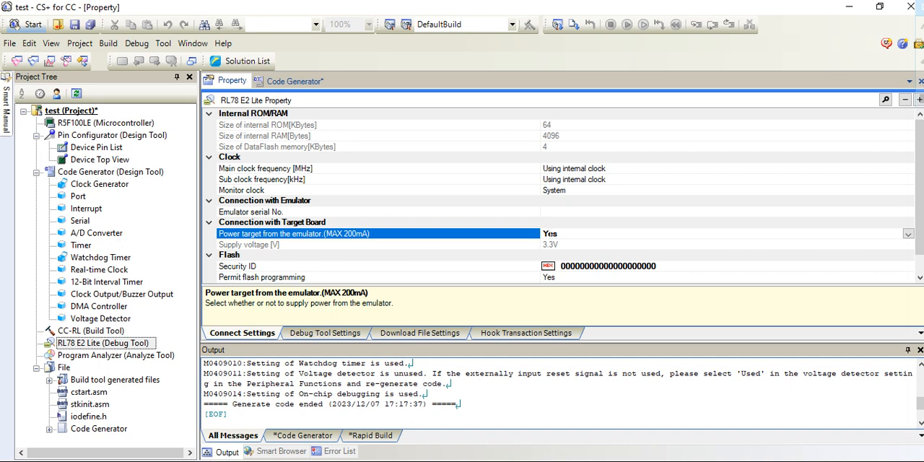
Confirm the all-zero Security ID in Code Generator, then return to the E2 Lite connection properties.
{"action": "scroll", "scroll_direction": "down", "scroll_amount": 3}
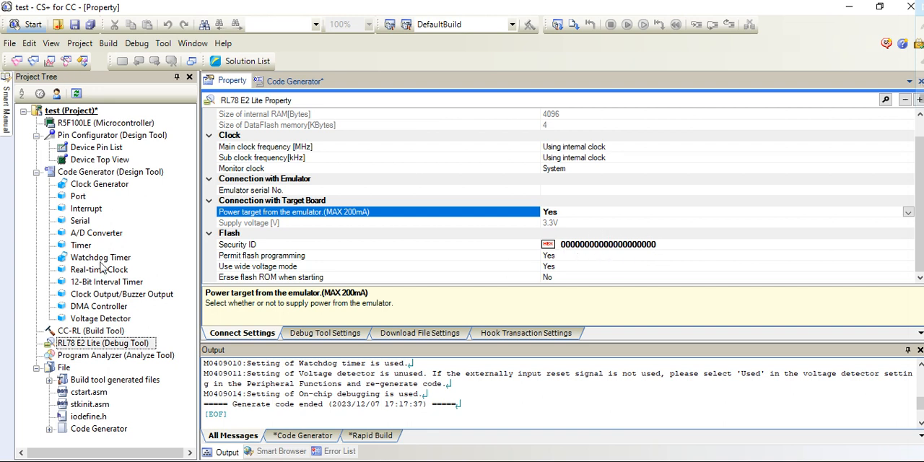
{"action": "left_click", "coordinate": [100, 183]}
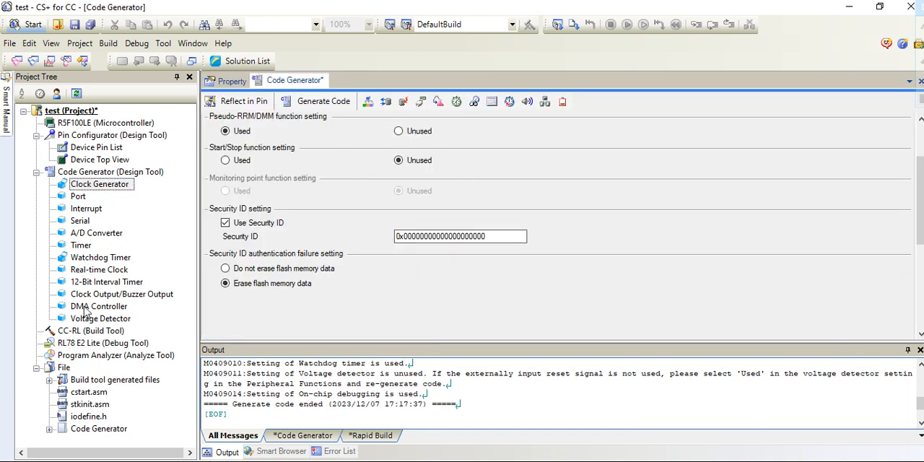
{"action": "left_click", "coordinate": [102, 343]}
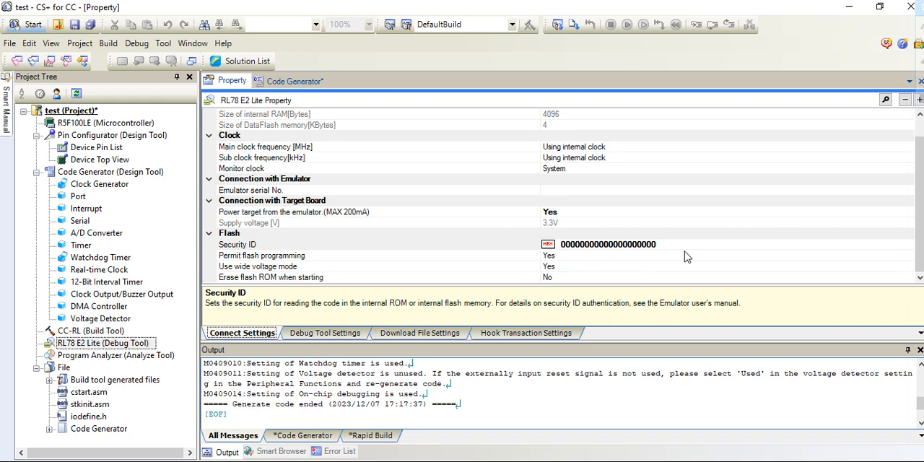
Set 'Access by stopping execution' to Yes, after reviewing Hook Transaction Settings.
{"action": "left_click", "coordinate": [324, 333]}
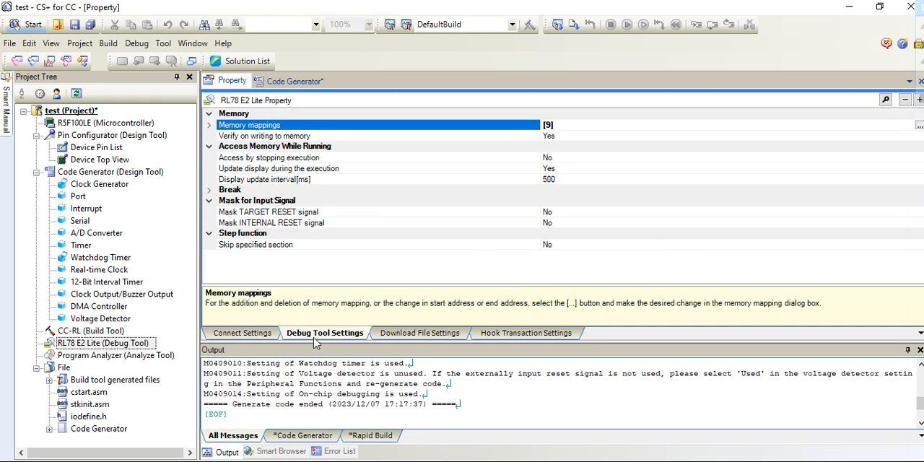
{"action": "mouse_move", "coordinate": [240, 160]}
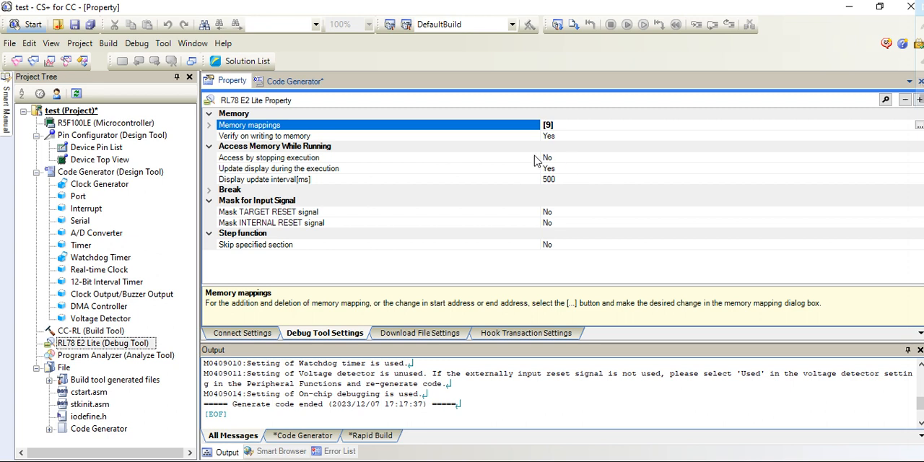
{"action": "mouse_move", "coordinate": [557, 160]}
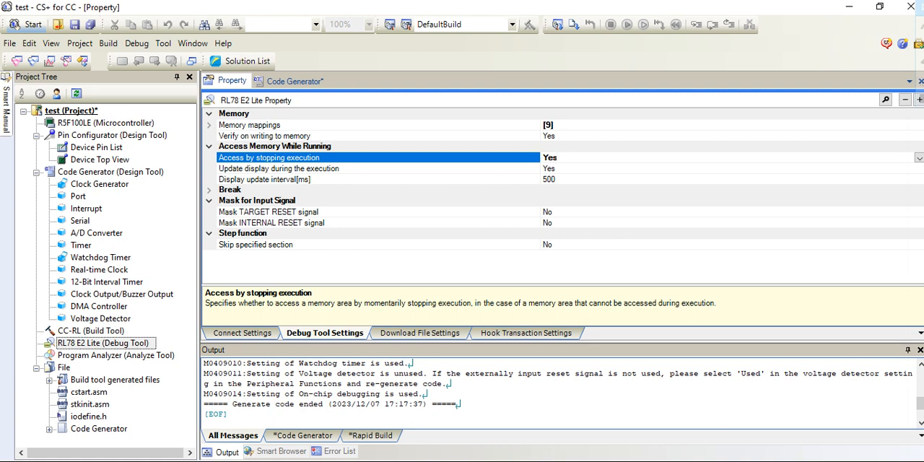
{"action": "mouse_move", "coordinate": [556, 173]}
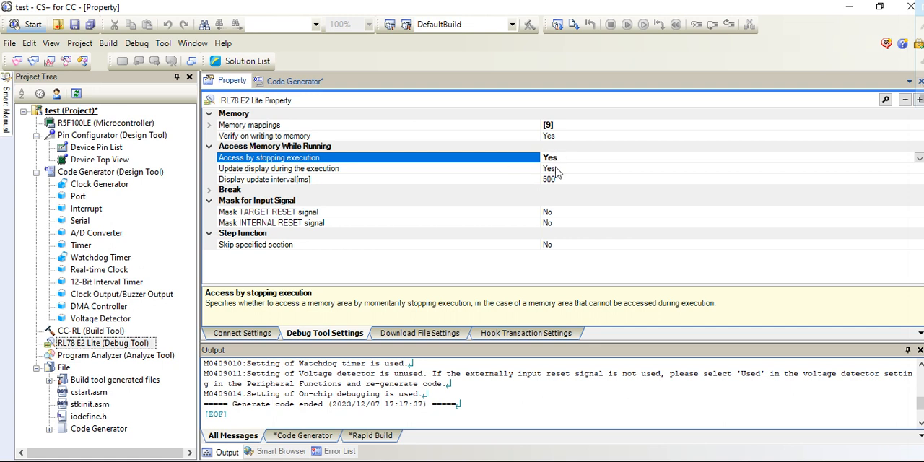
{"action": "mouse_move", "coordinate": [426, 333]}
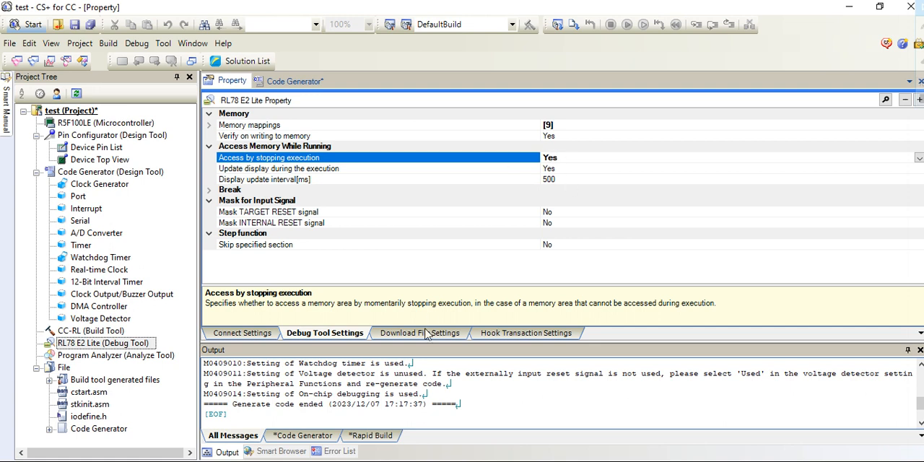
{"action": "left_click", "coordinate": [526, 333]}
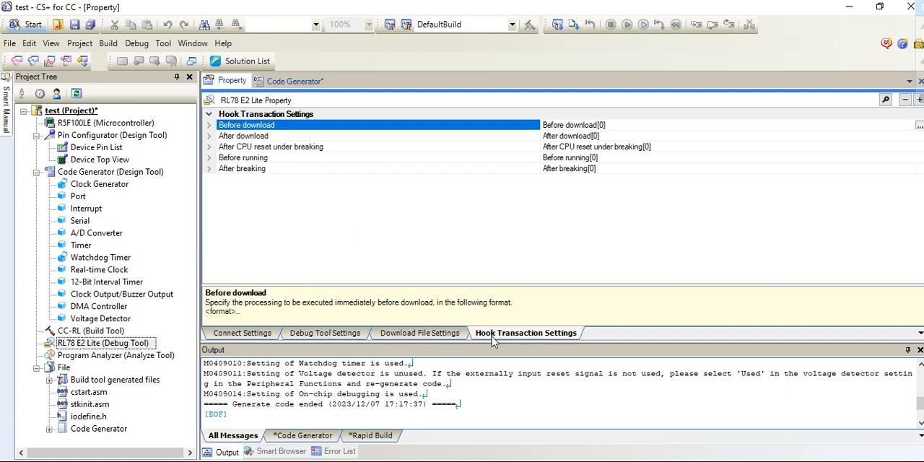
{"action": "left_click", "coordinate": [324, 333]}
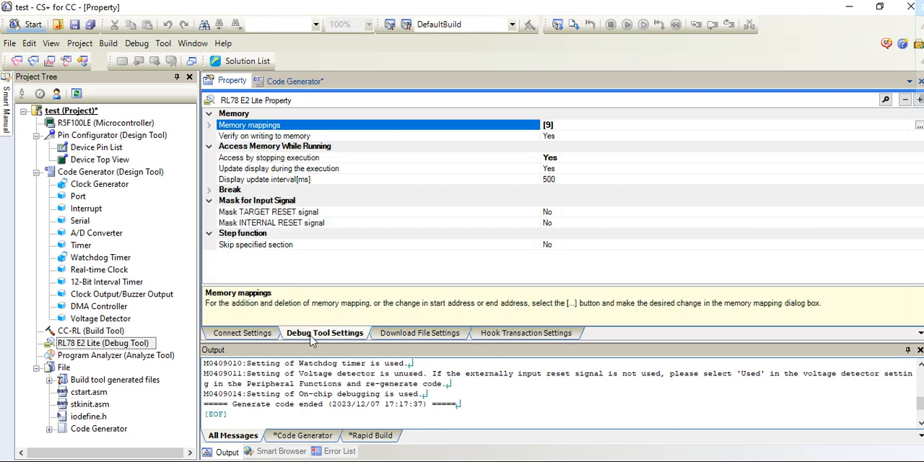
{"action": "mouse_move", "coordinate": [557, 24]}
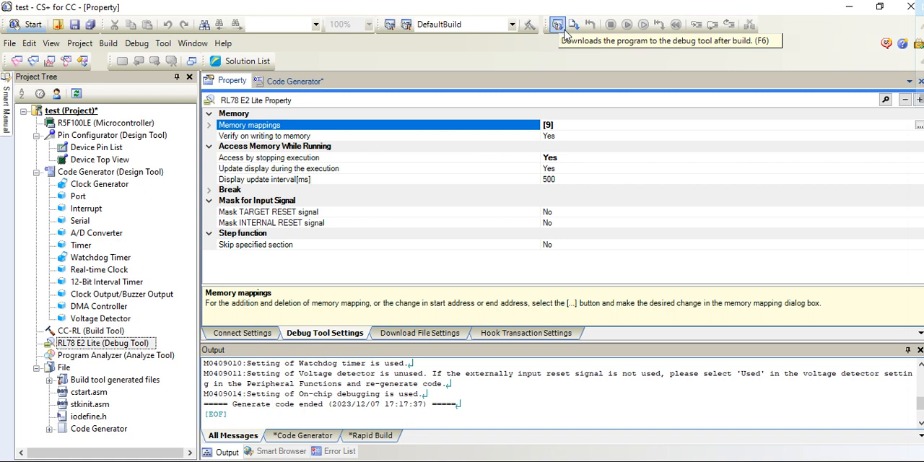
Build and download the test project to the E2 Lite, dismissing the download-failed error.
{"action": "left_click", "coordinate": [556, 24]}
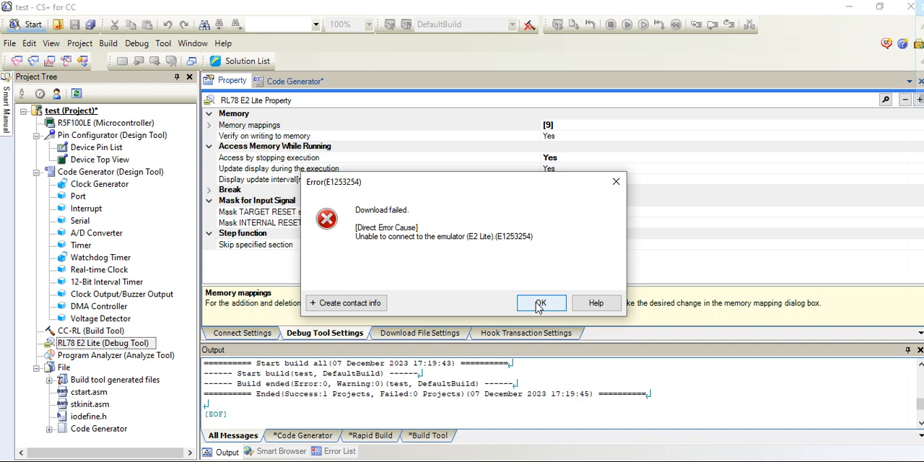
{"action": "left_click", "coordinate": [540, 303]}
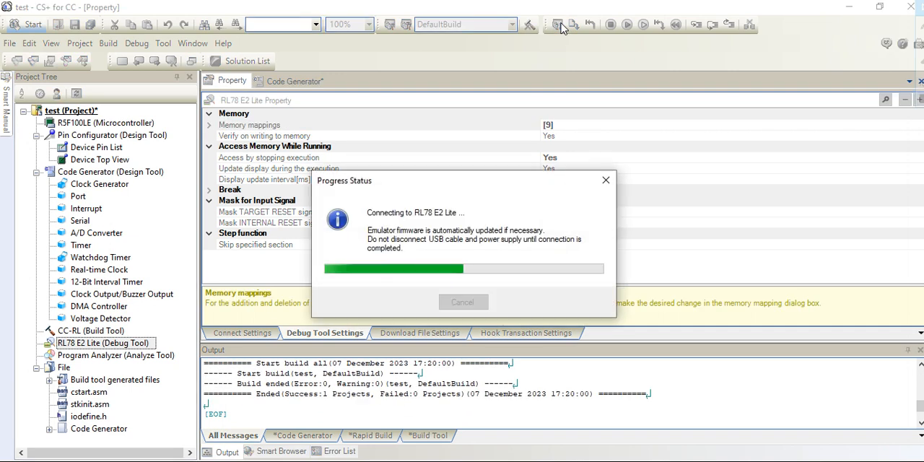
{"action": "mouse_move", "coordinate": [468, 237]}
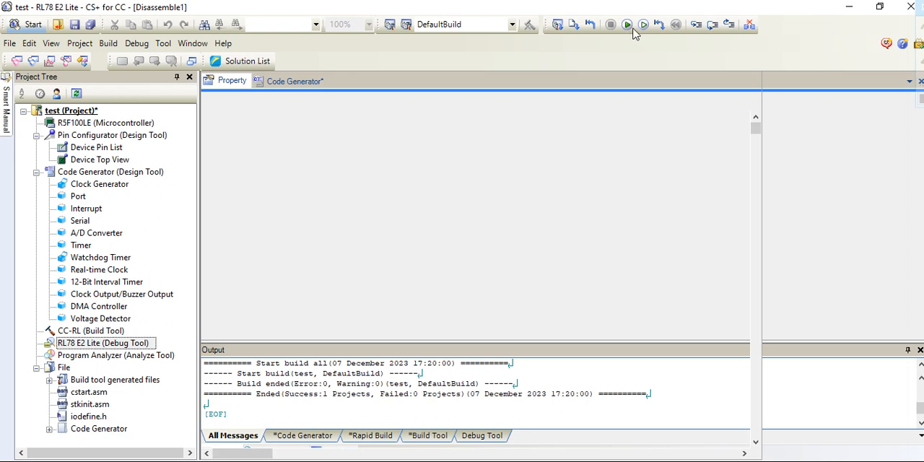
{"action": "mouse_move", "coordinate": [634, 33]}
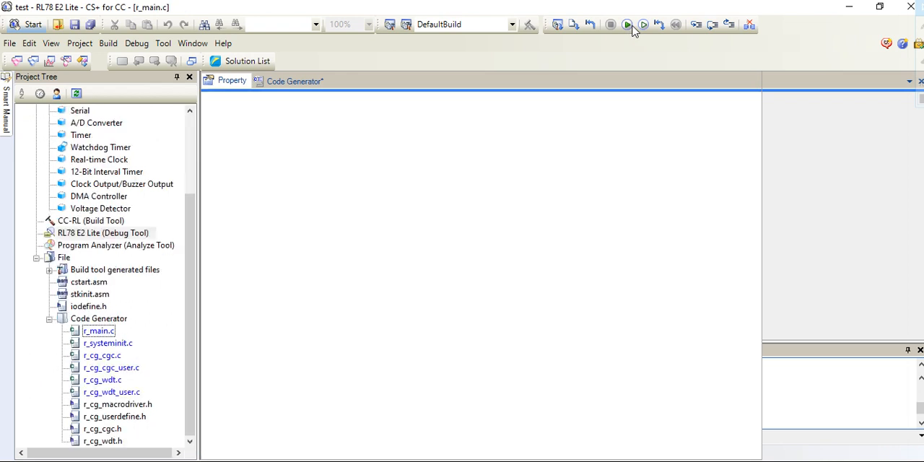
Run the program, stop it in main's while(1U) loop, then disconnect from the E2 Lite.
{"action": "left_click", "coordinate": [627, 24]}
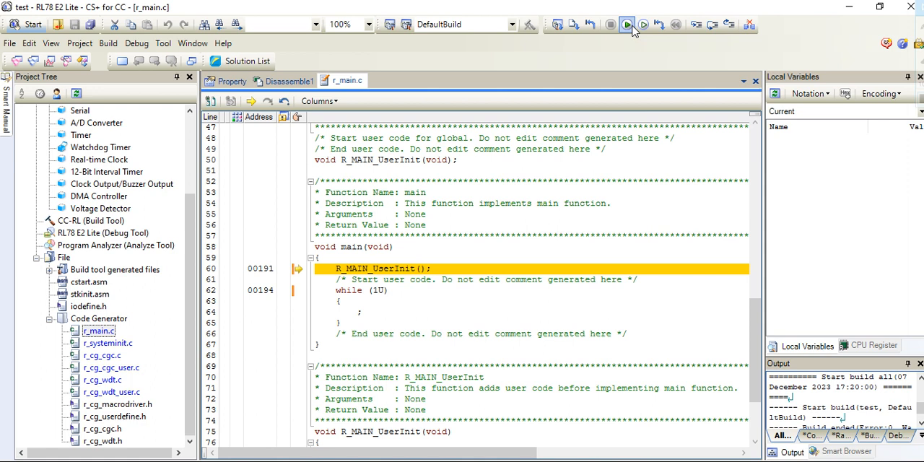
{"action": "left_click", "coordinate": [626, 24]}
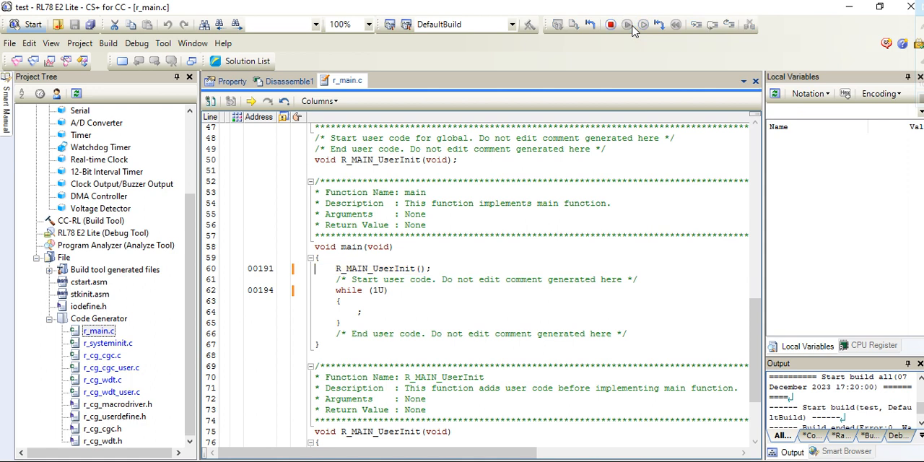
{"action": "left_click", "coordinate": [610, 24]}
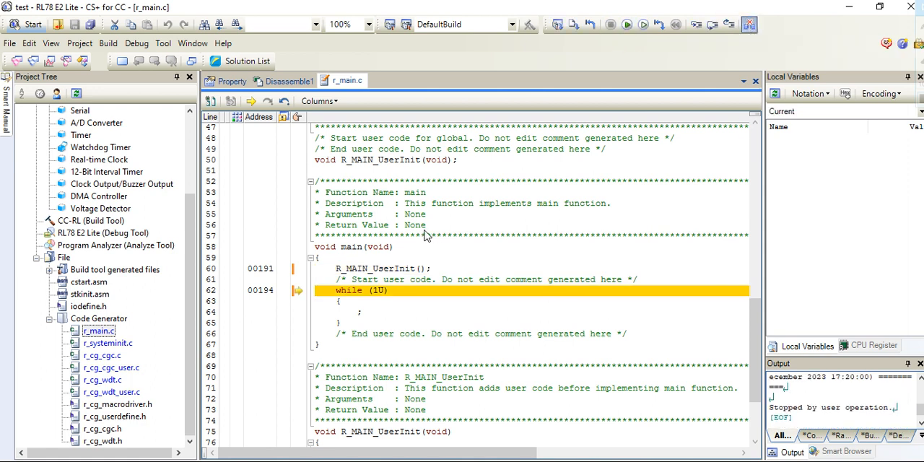
{"action": "left_click", "coordinate": [609, 24]}
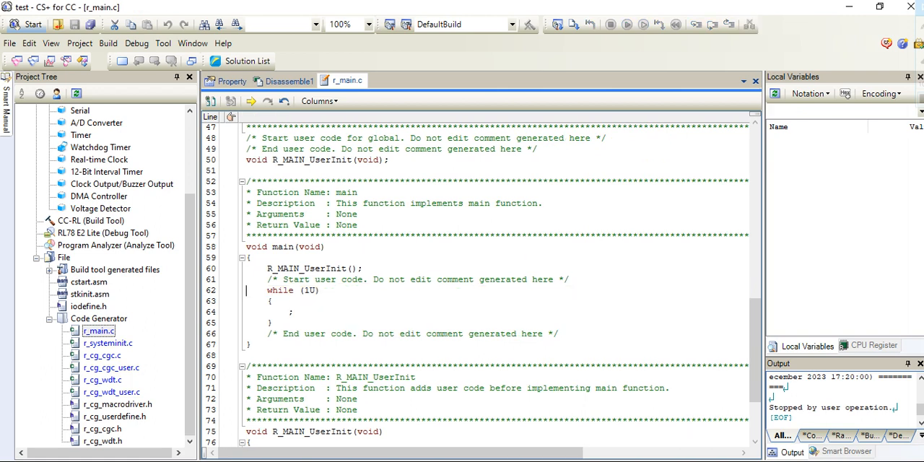